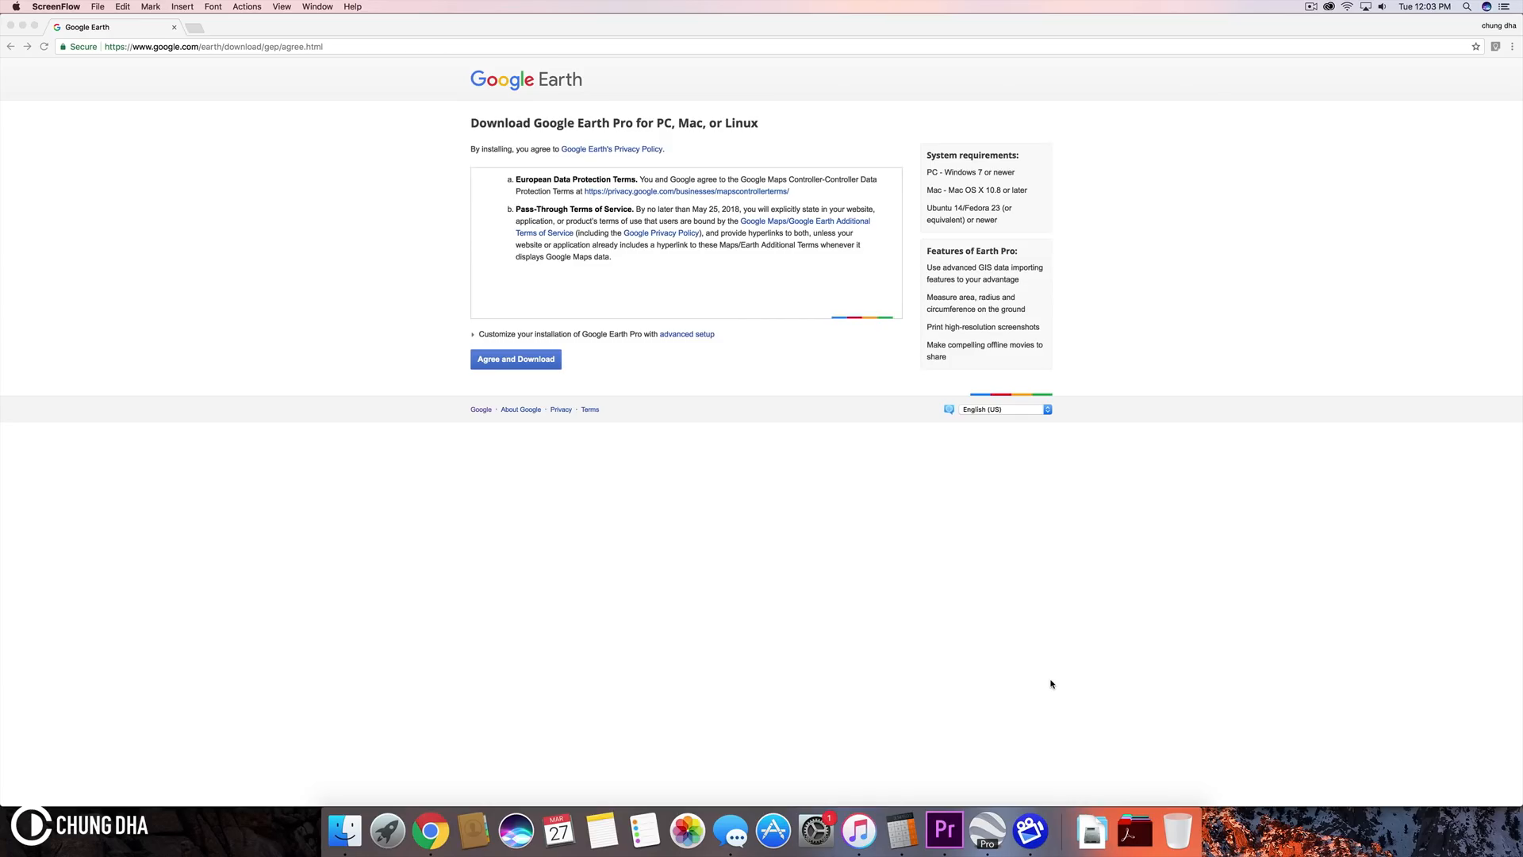
mouse_move(787, 490)
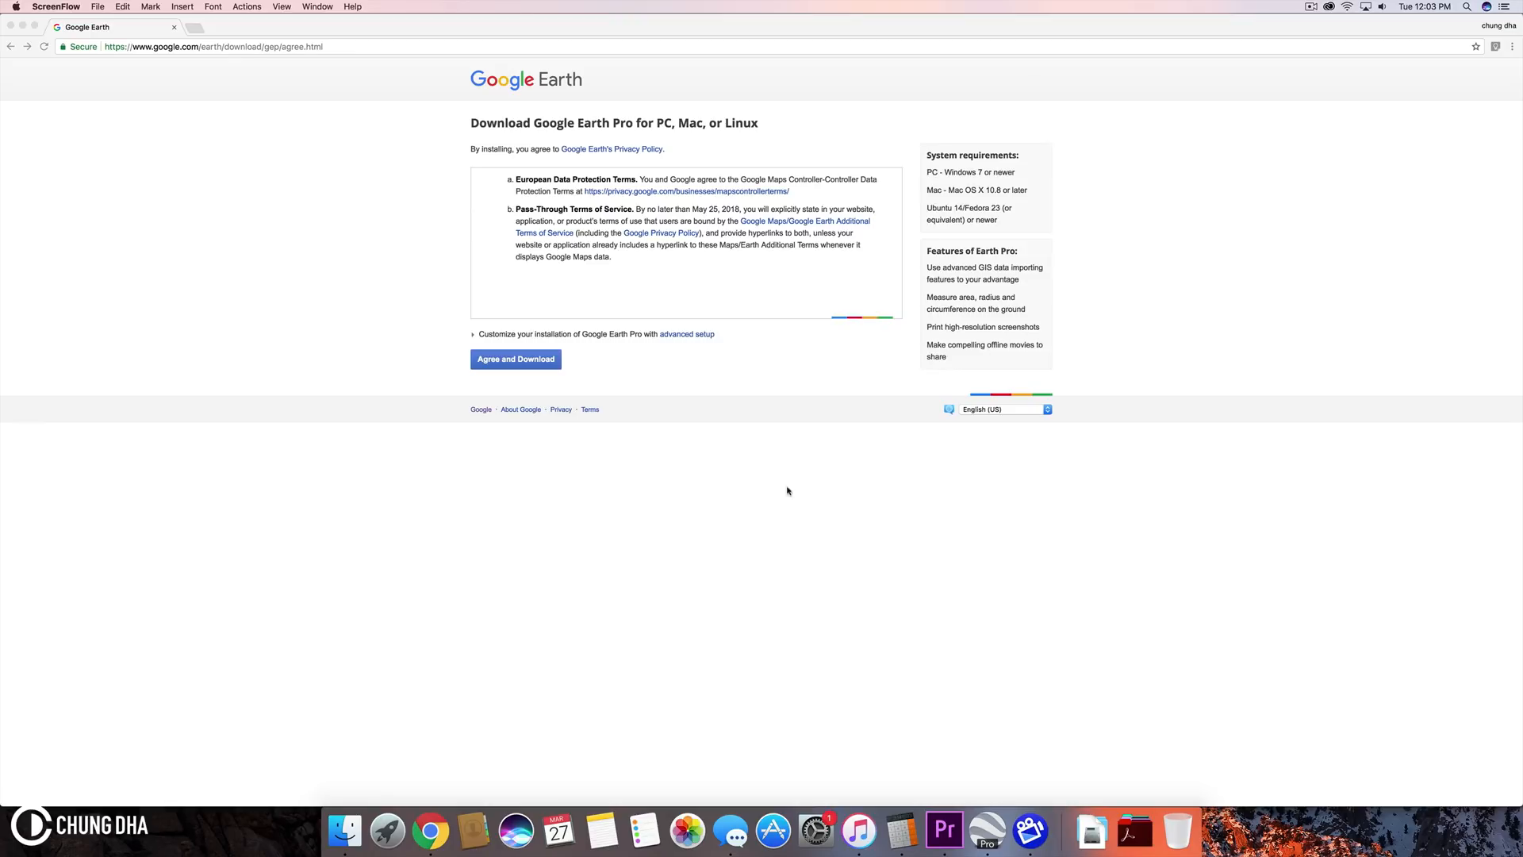
mouse_move(741, 473)
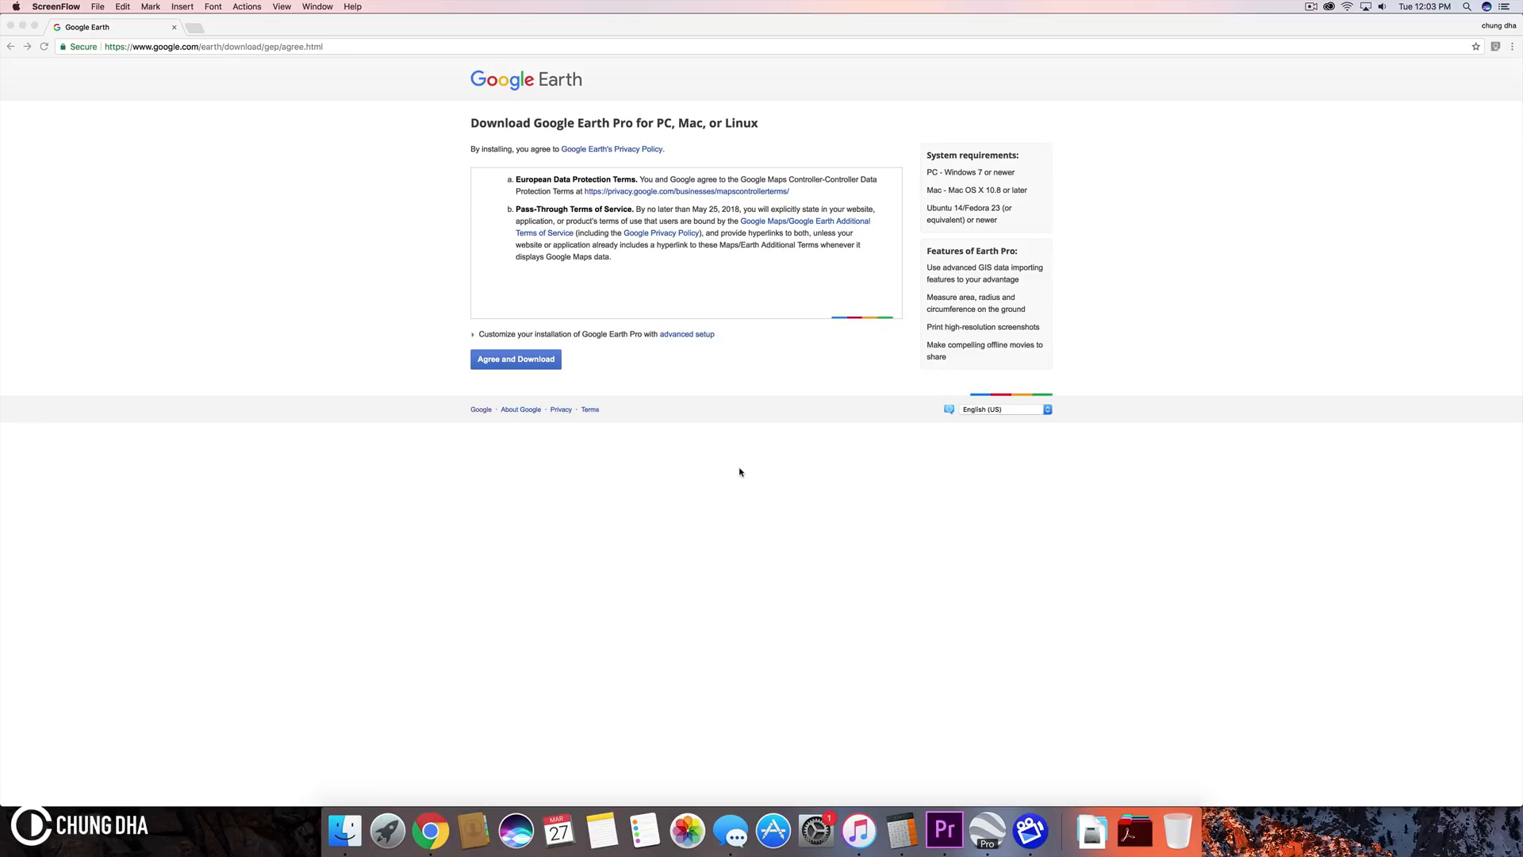
mouse_move(600, 509)
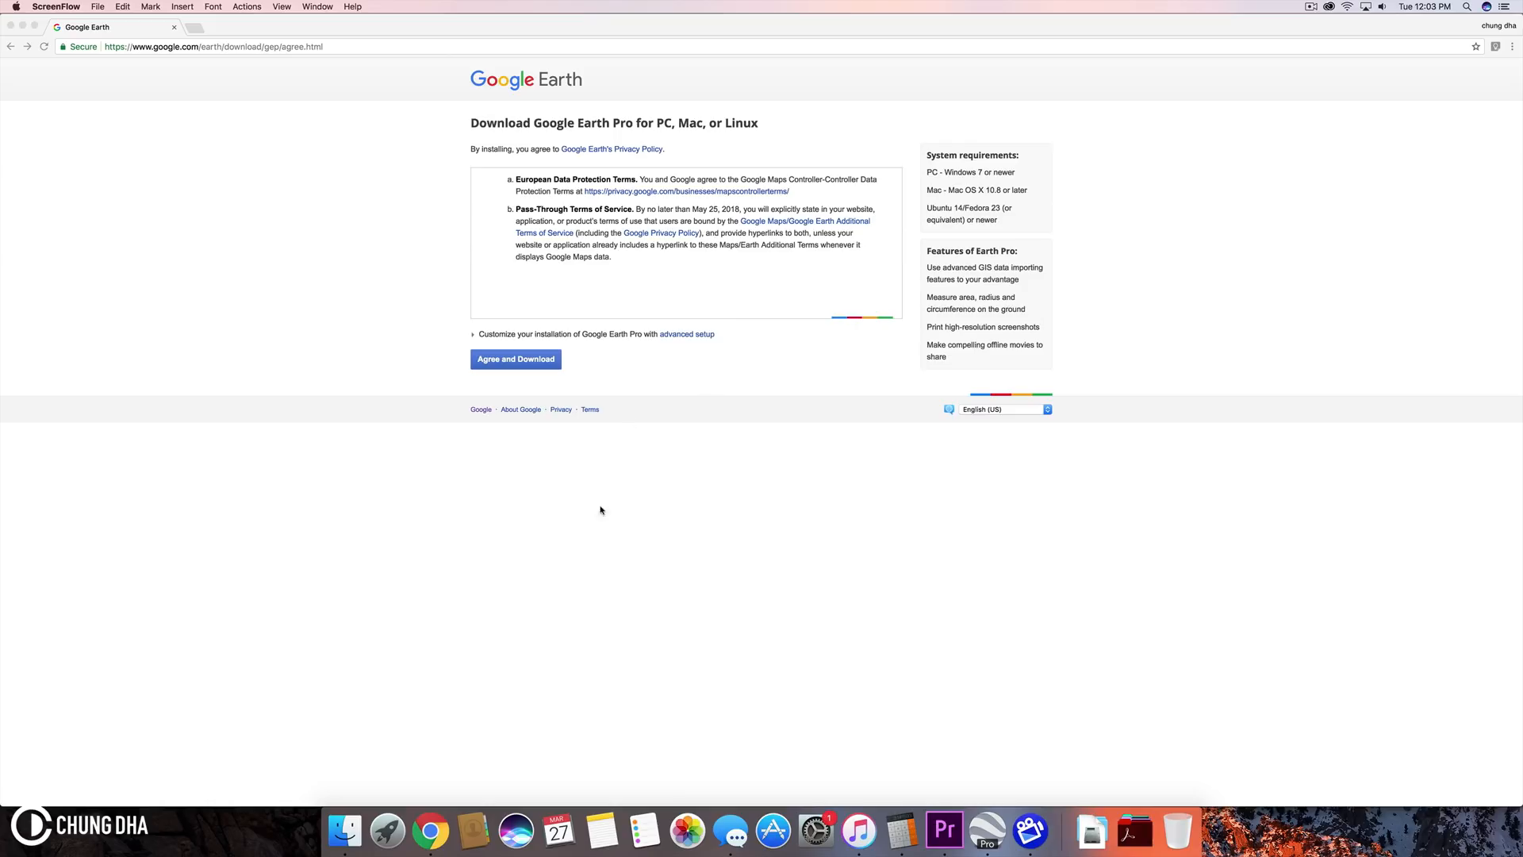
mouse_move(519, 369)
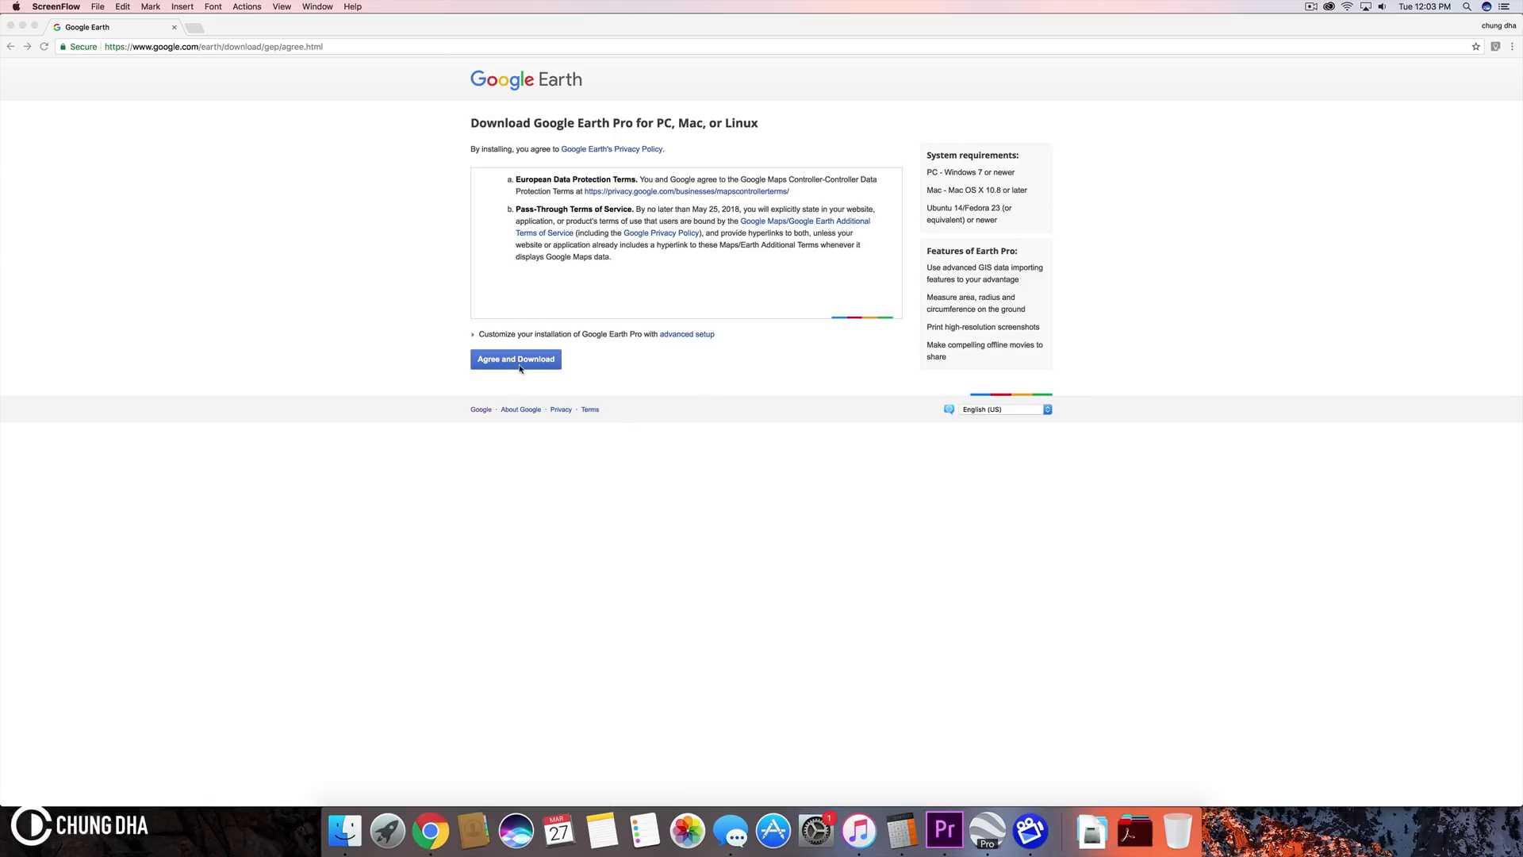
Step: Agree to the Google Earth Pro terms and download the Mac installer
left_click(516, 358)
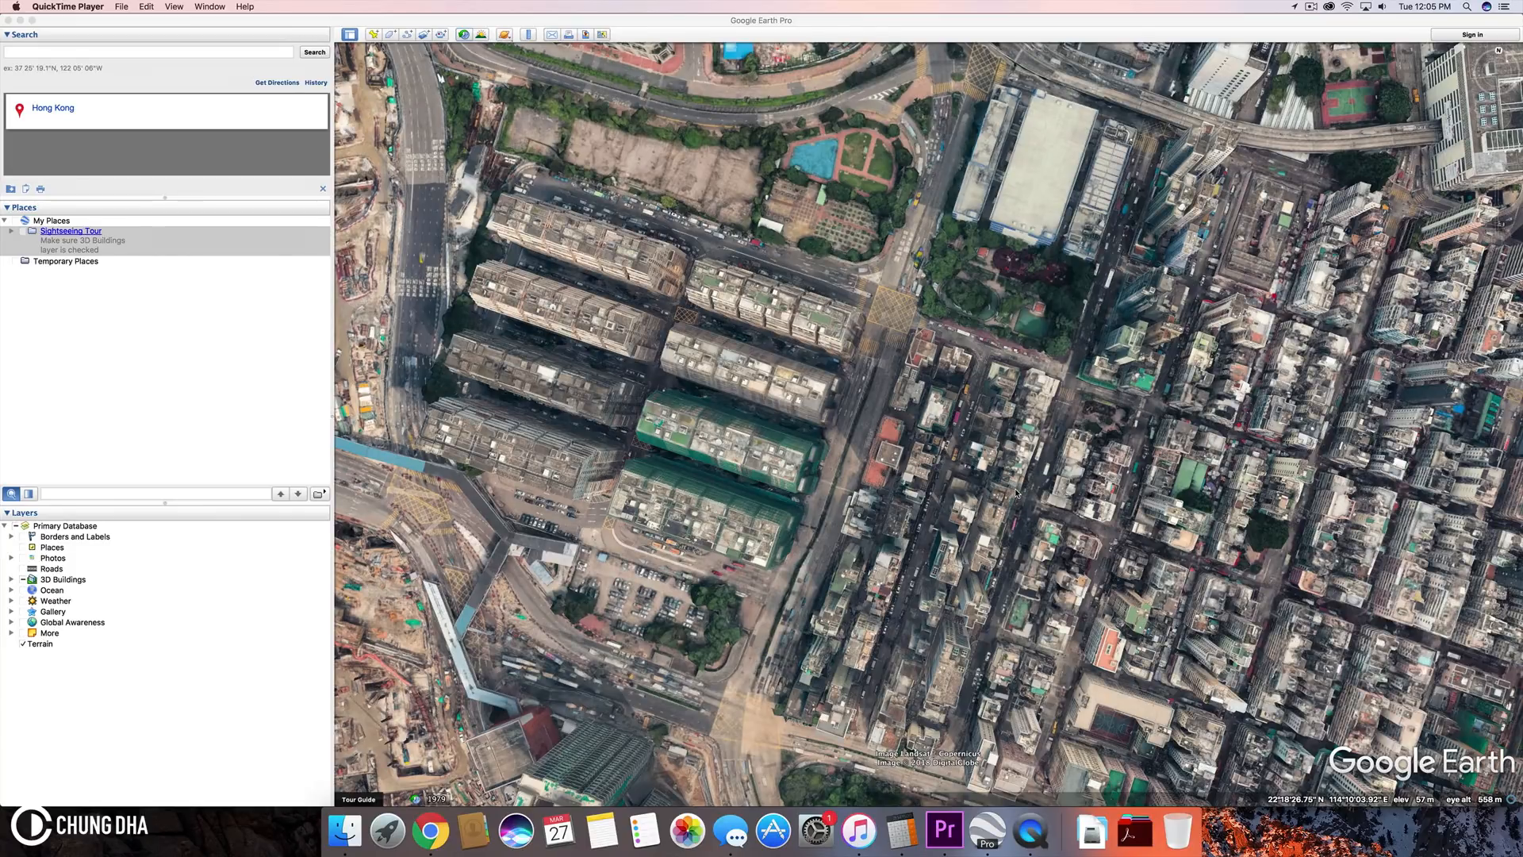
mouse_move(354, 246)
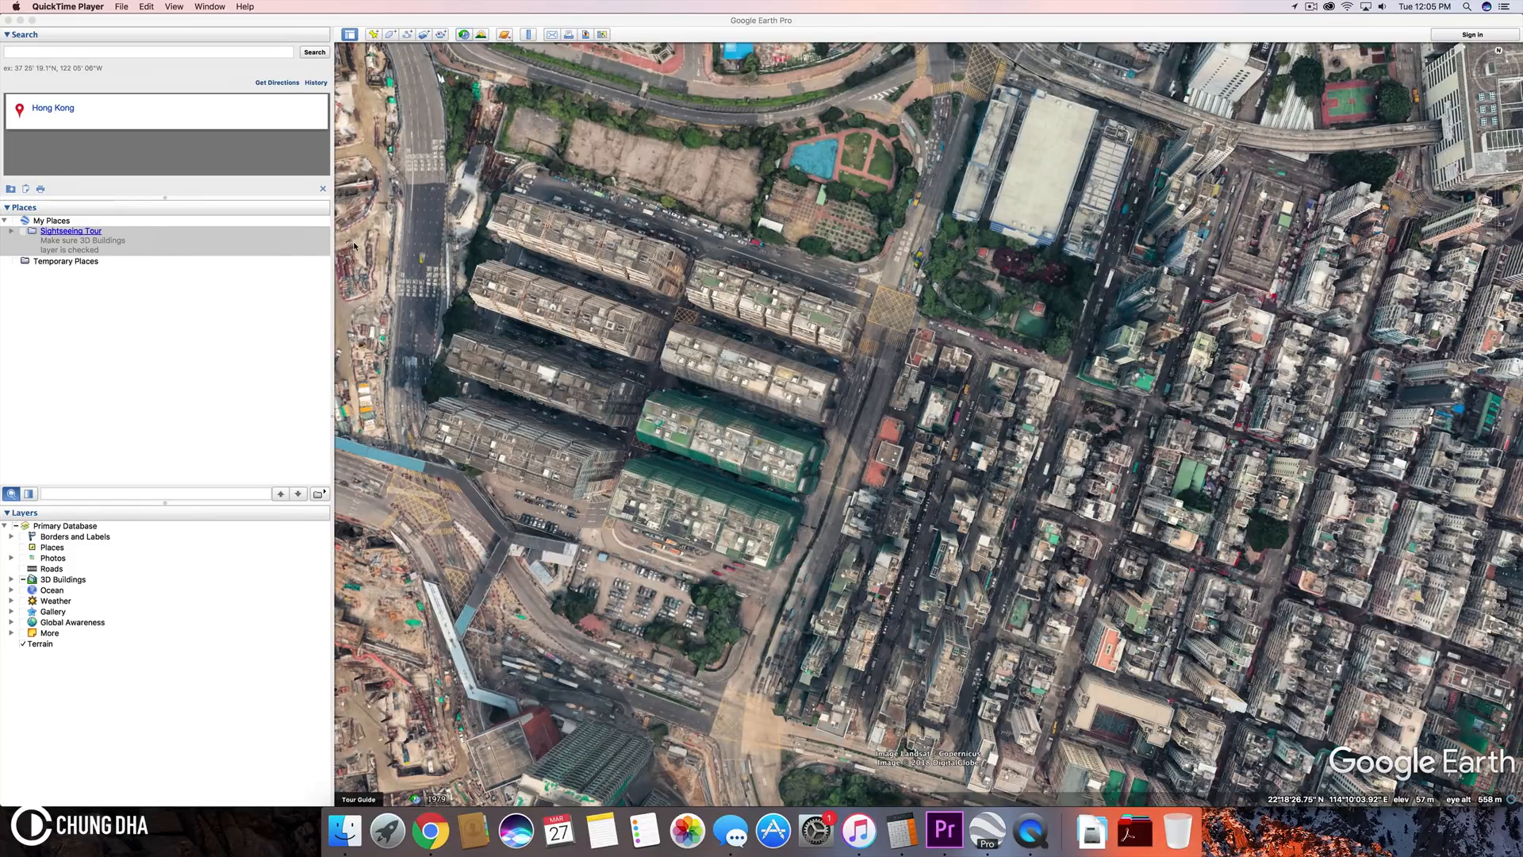
Step: Start a new QuickTime screen recording over the Google Earth Hong Kong view
left_click(66, 7)
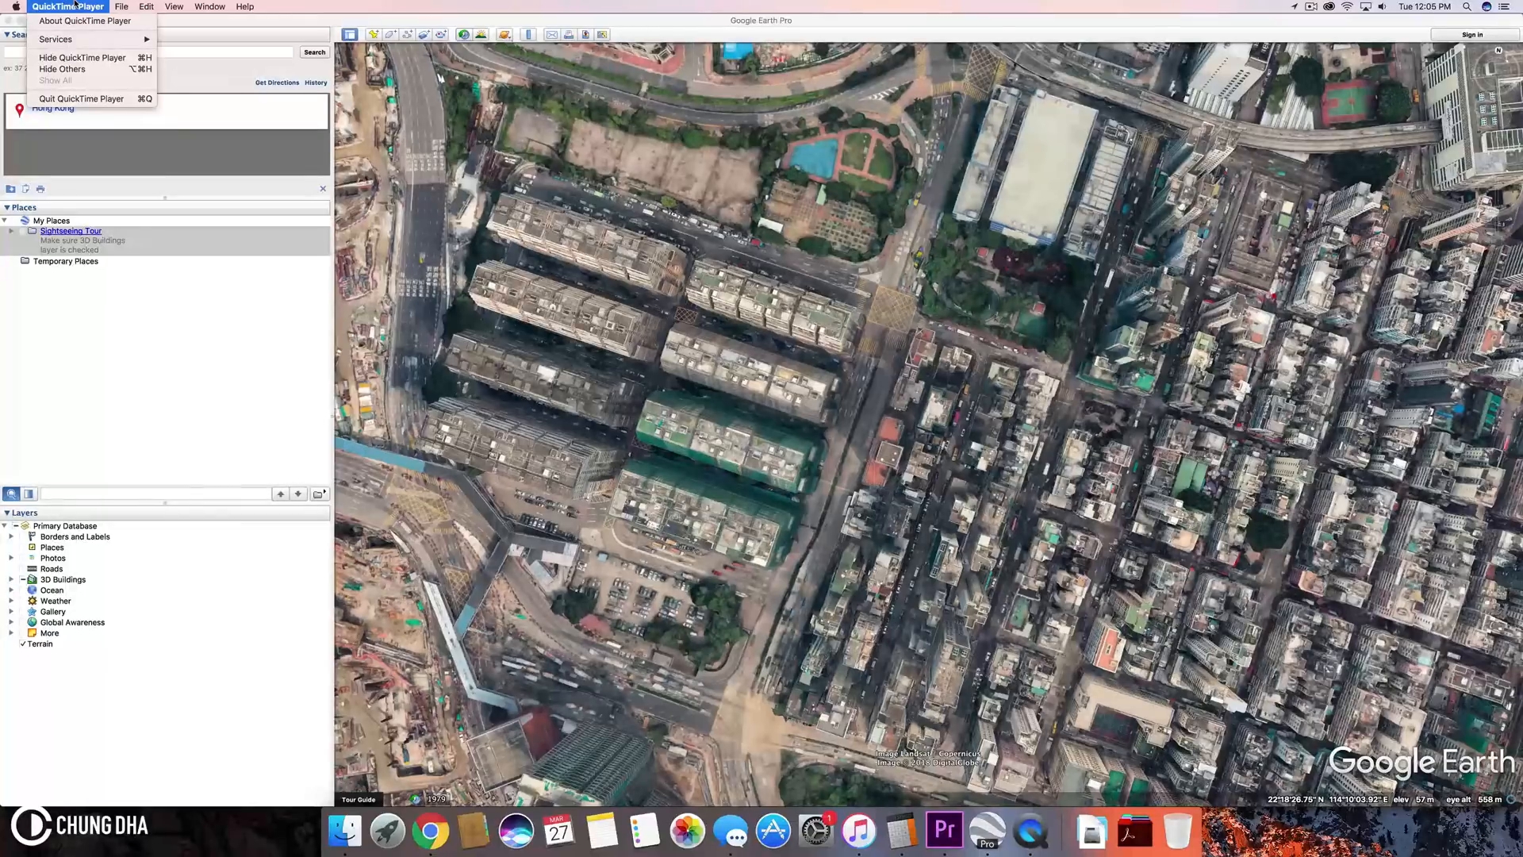
left_click(123, 6)
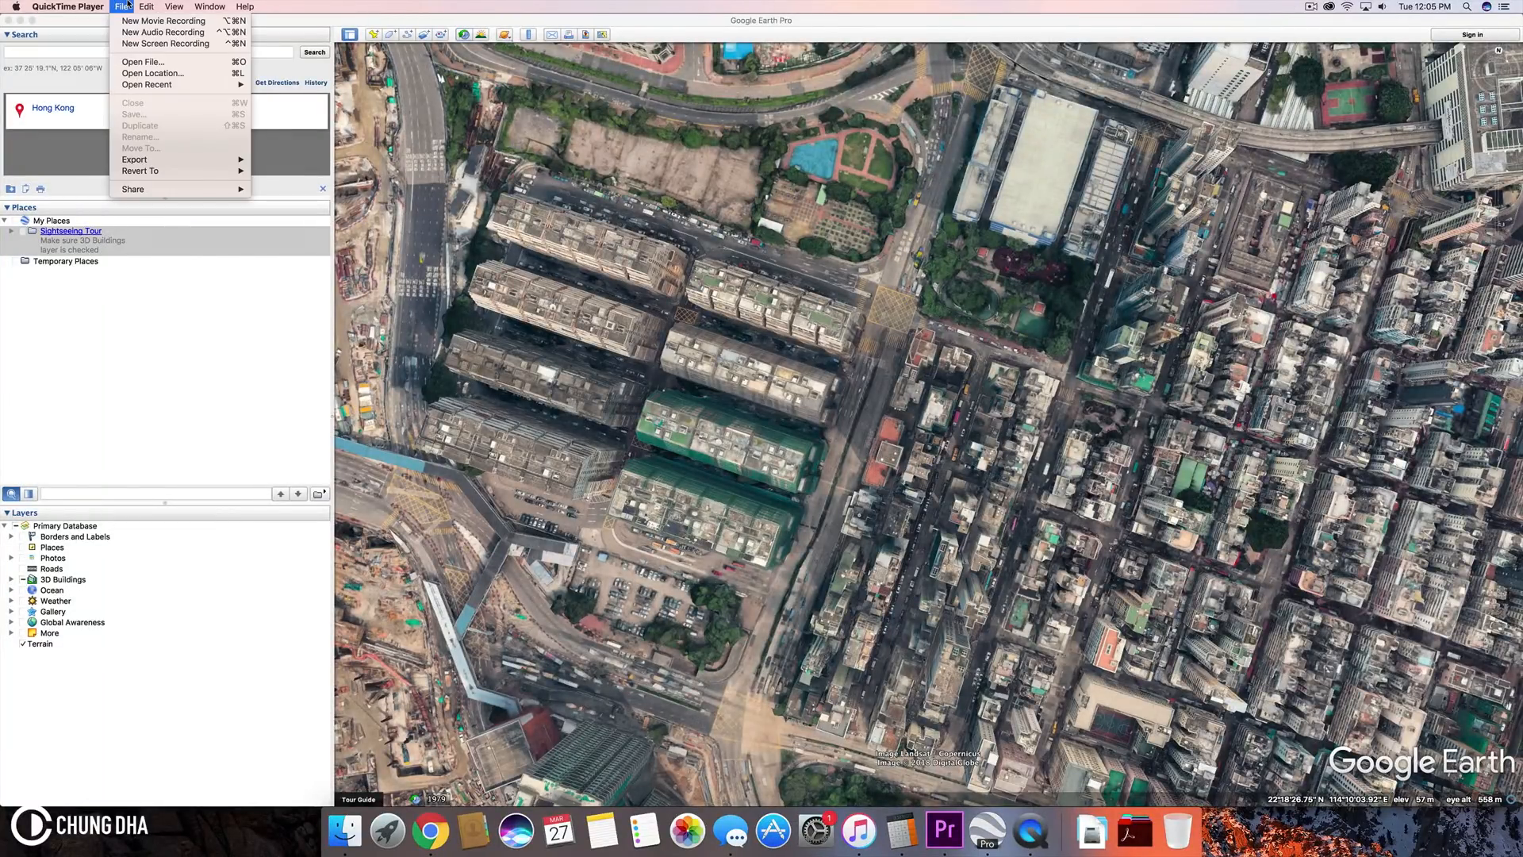
mouse_move(162, 32)
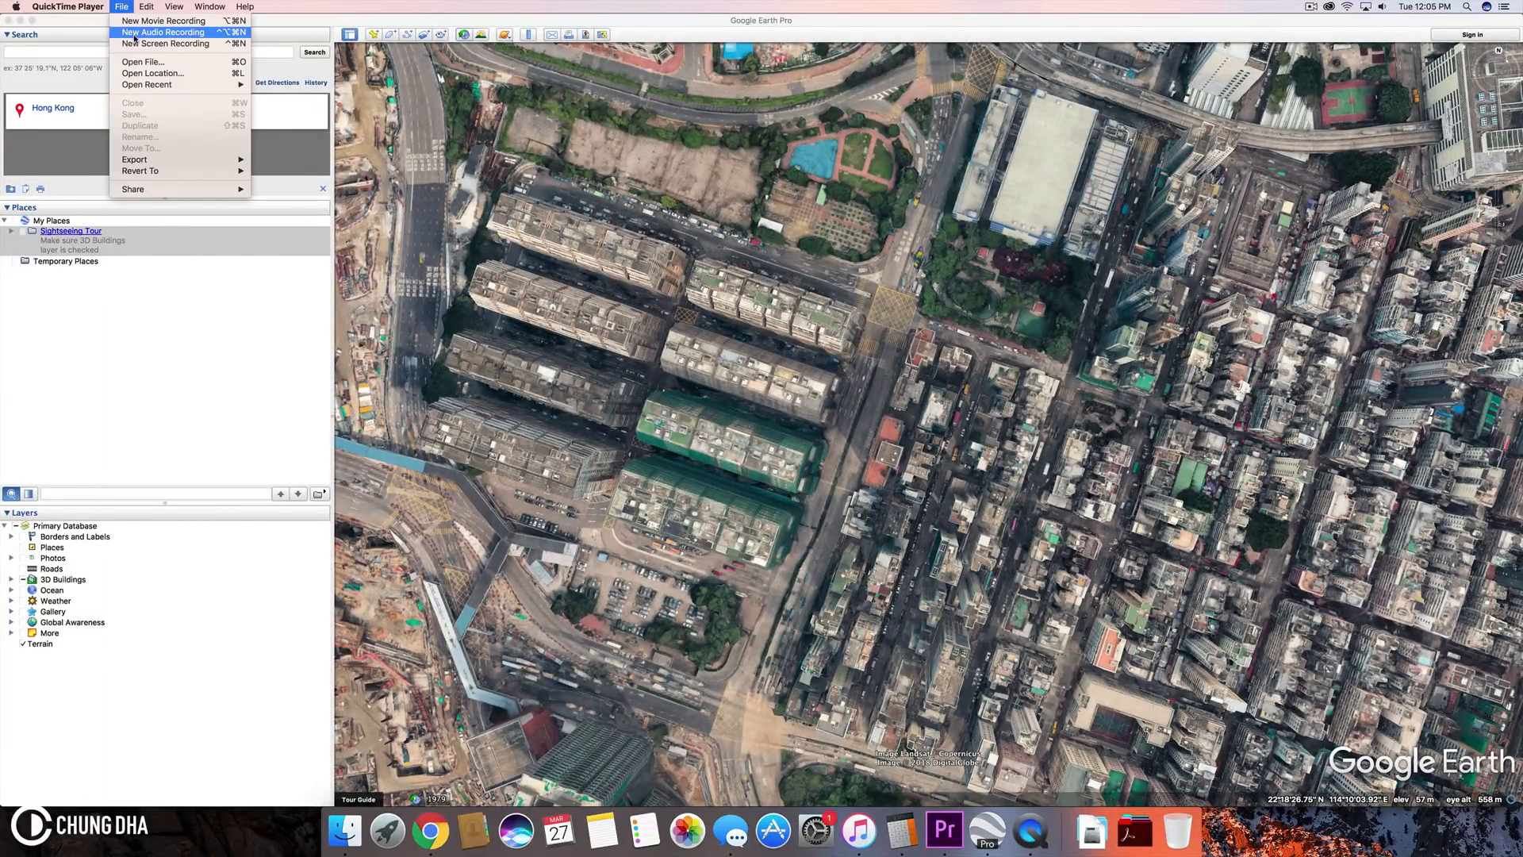
mouse_move(148, 62)
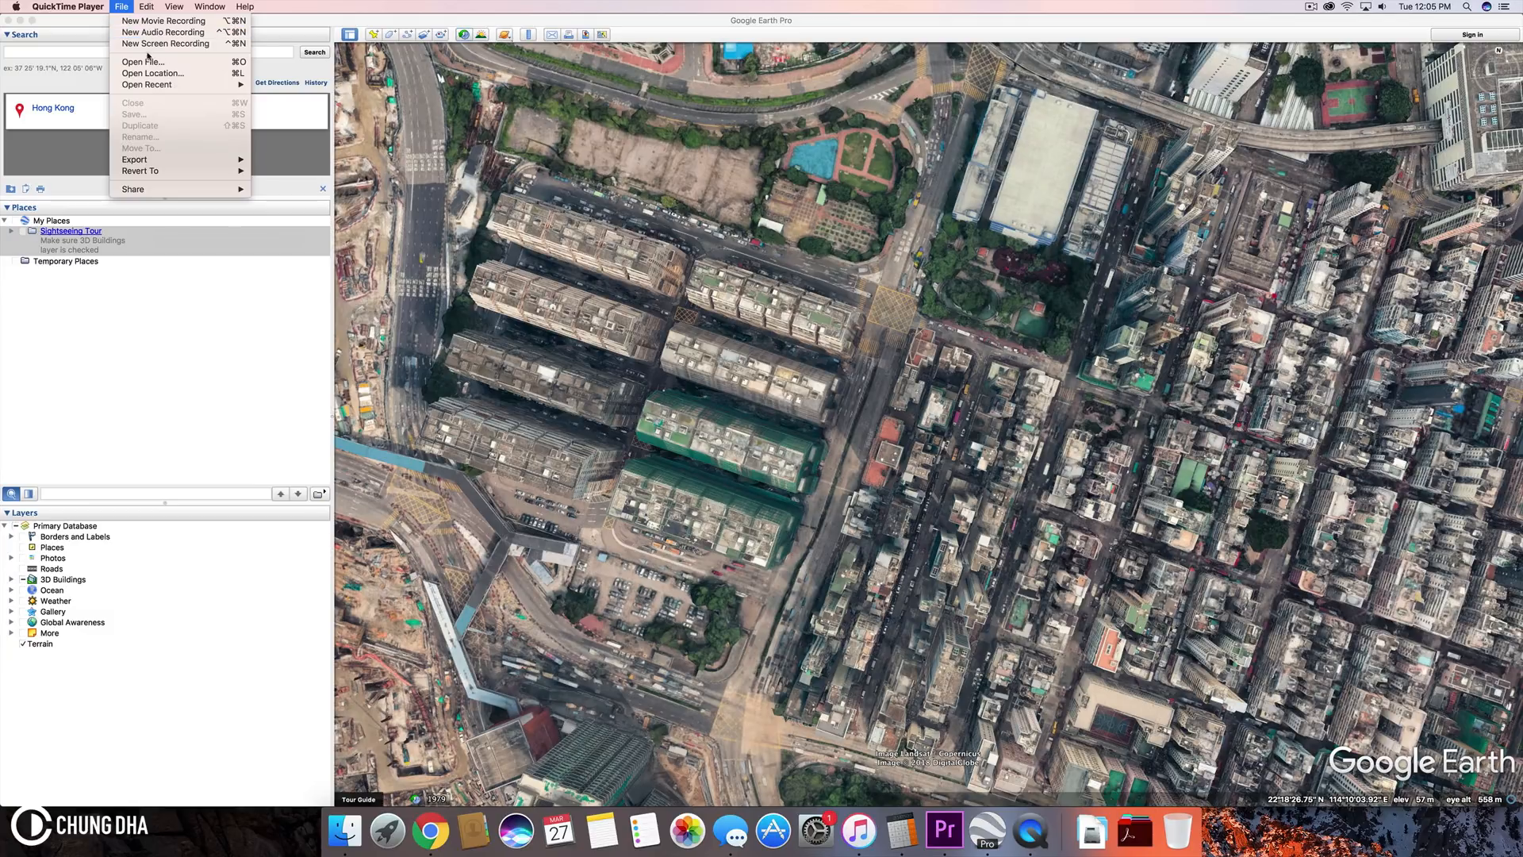
mouse_move(164, 45)
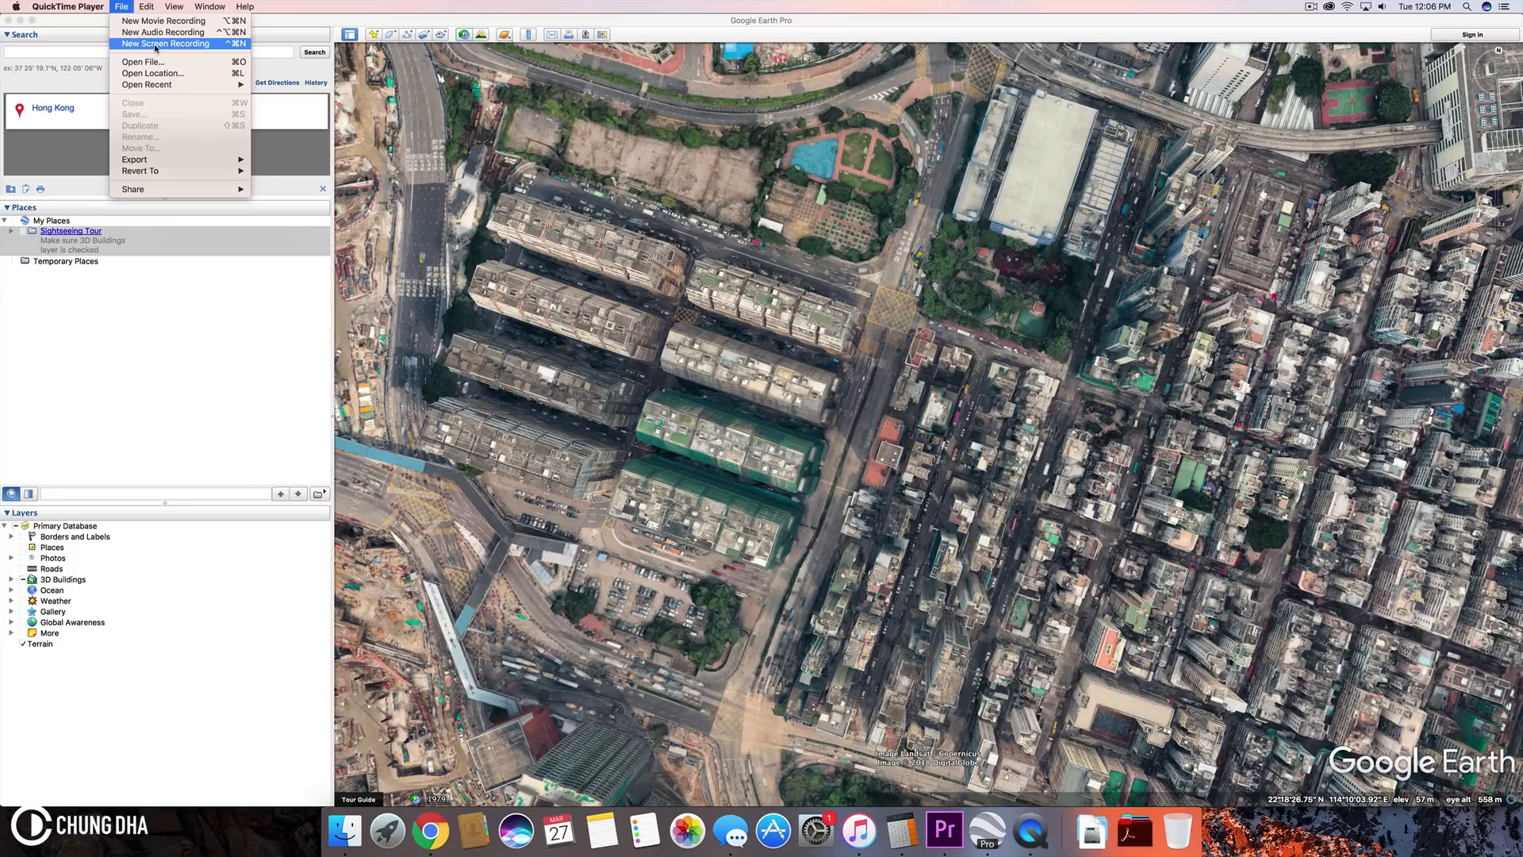
left_click(165, 45)
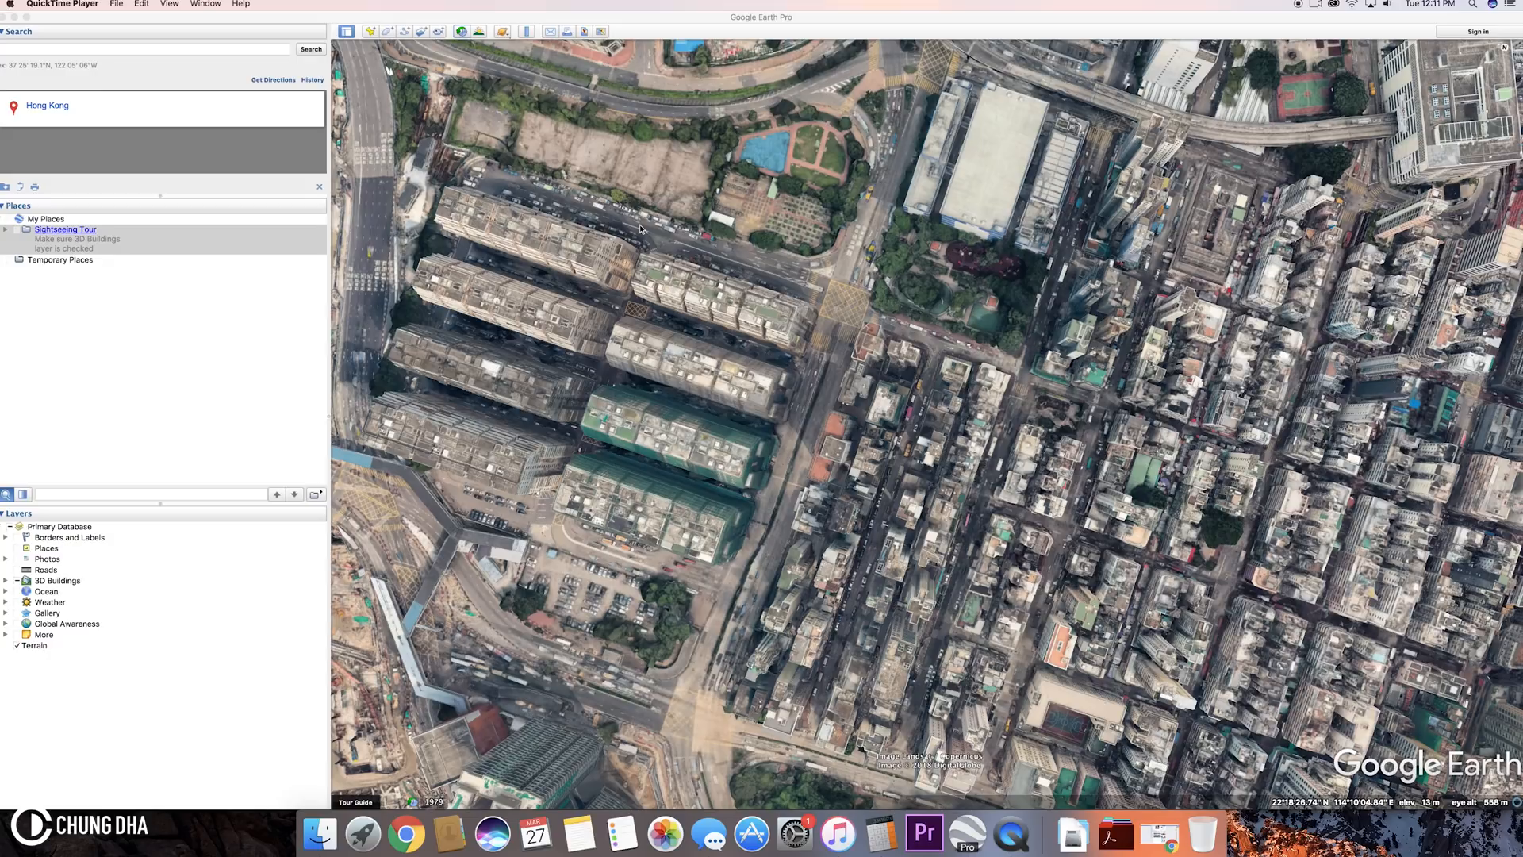
mouse_move(795, 154)
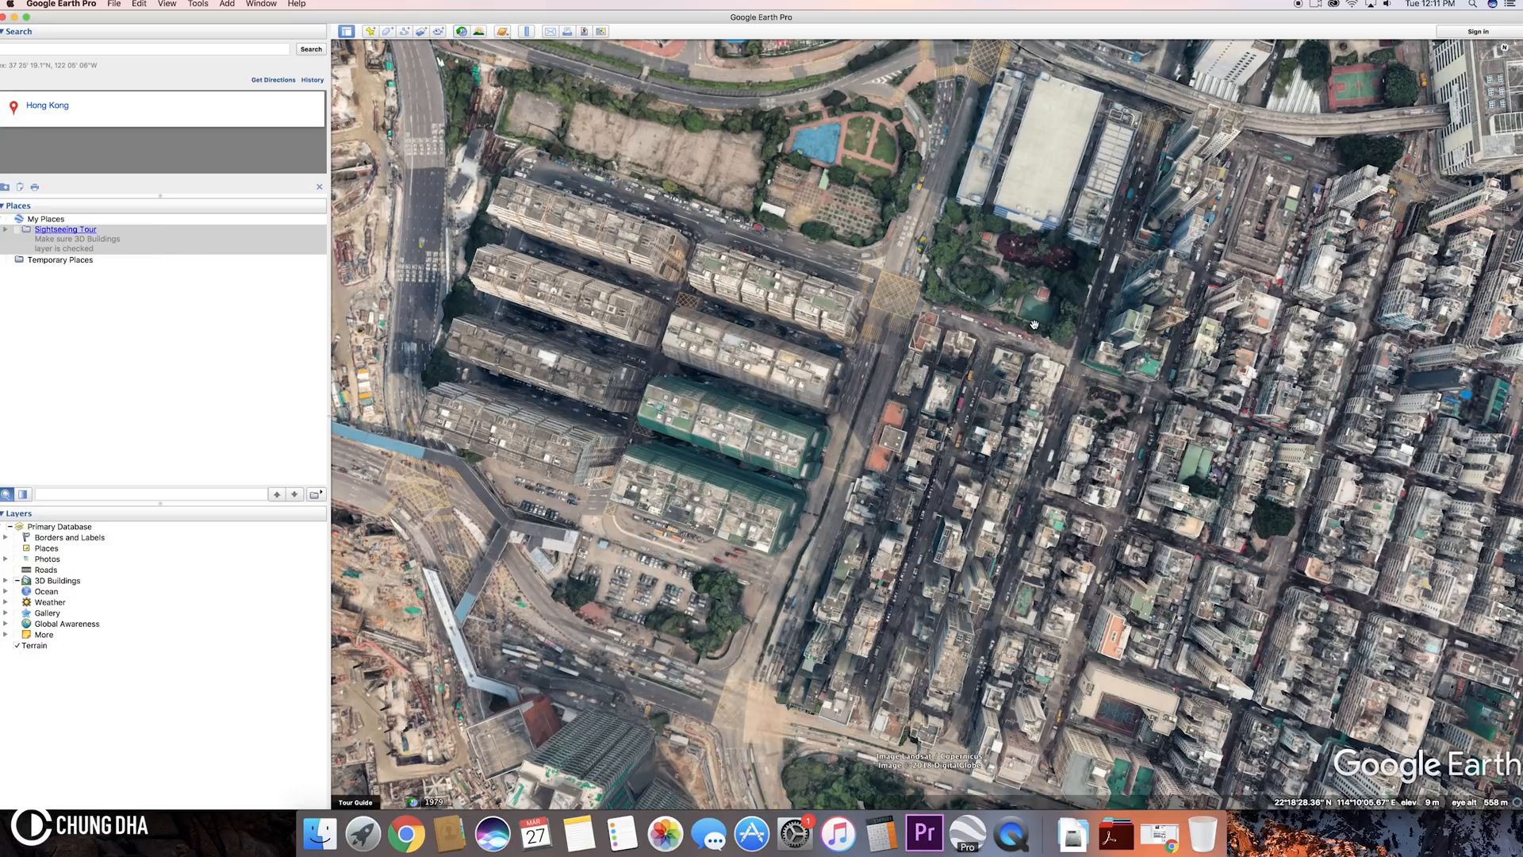
mouse_move(776, 412)
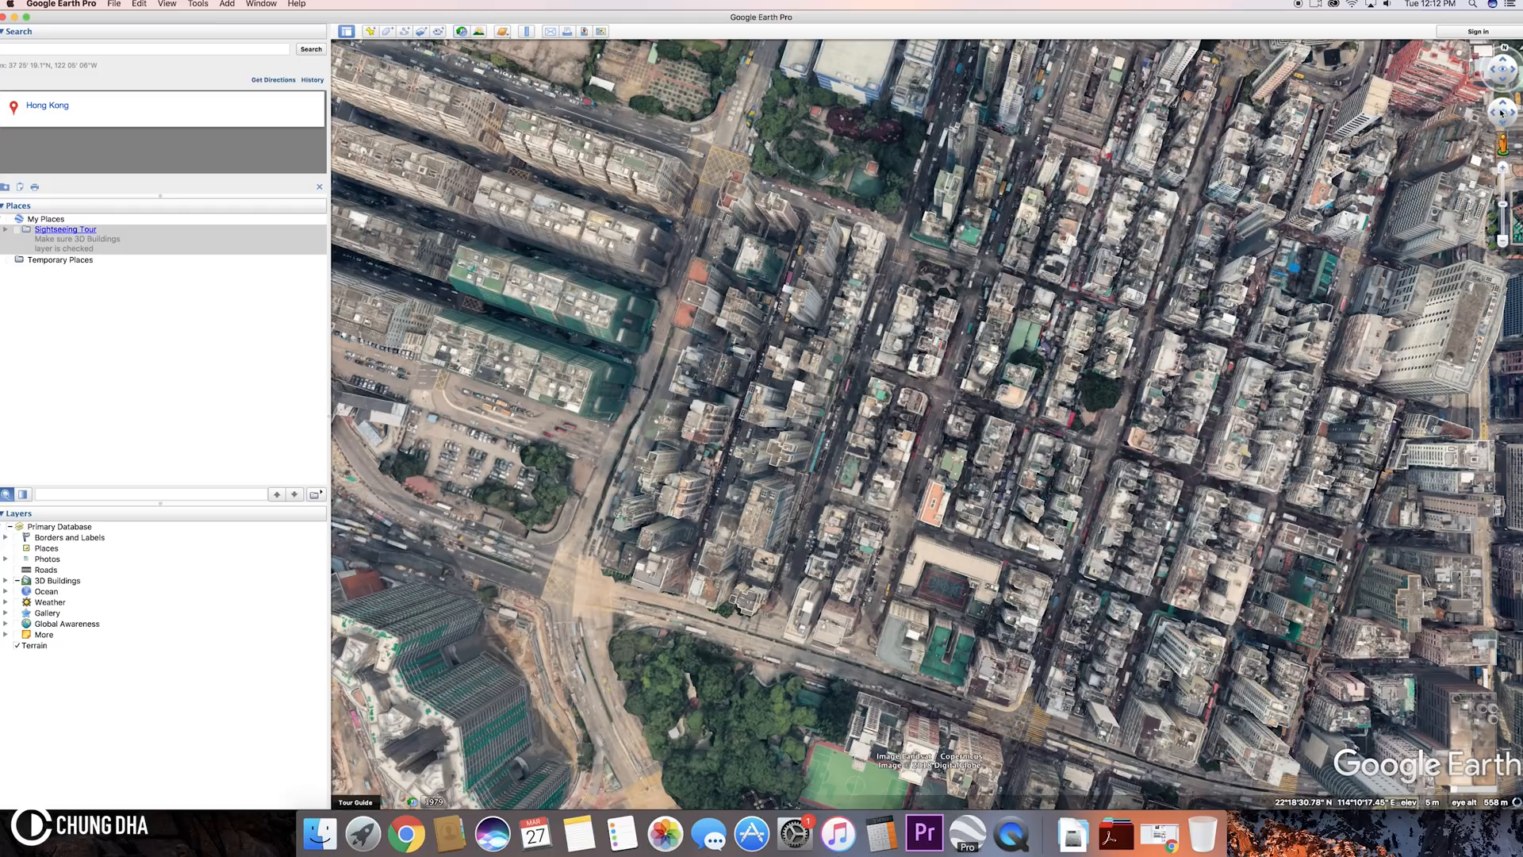
mouse_move(1501, 111)
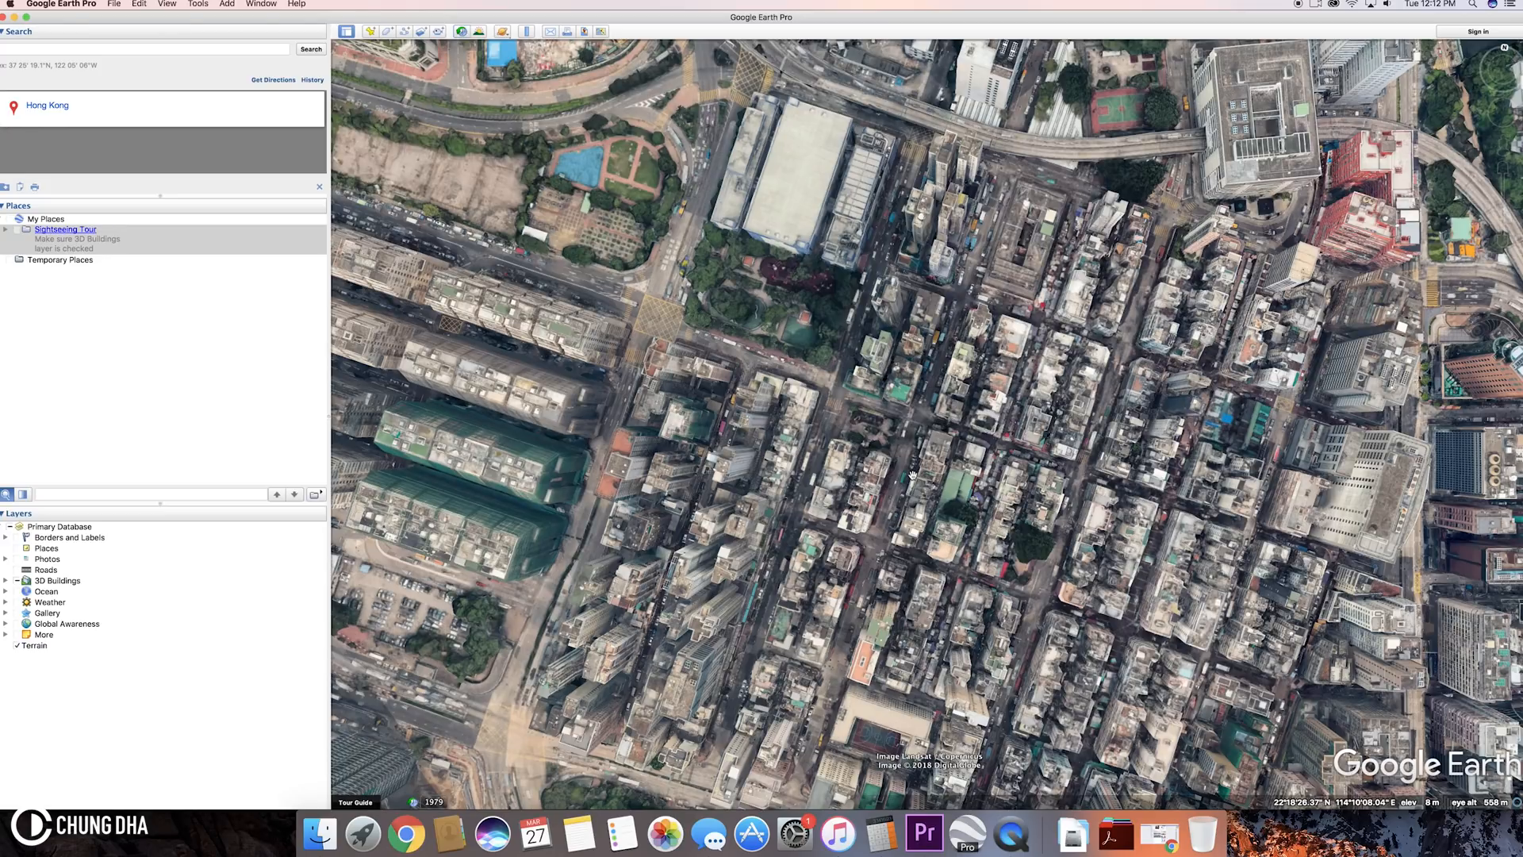
Step: Zoom out from the rooftops to reveal Hong Kong's tilted 3D skyline and hills
scroll("down", 3)
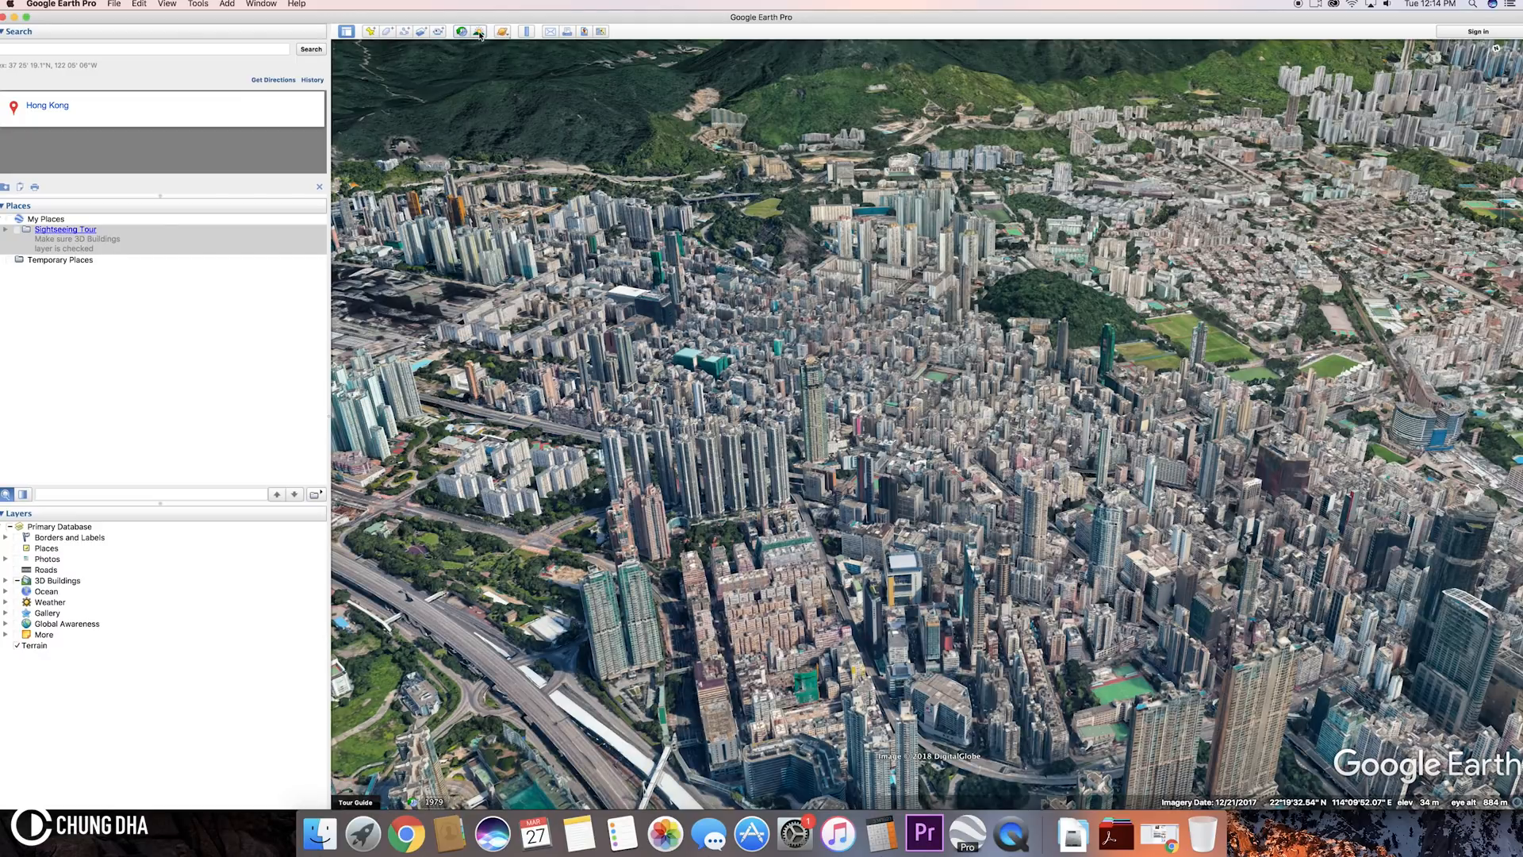
mouse_move(478, 32)
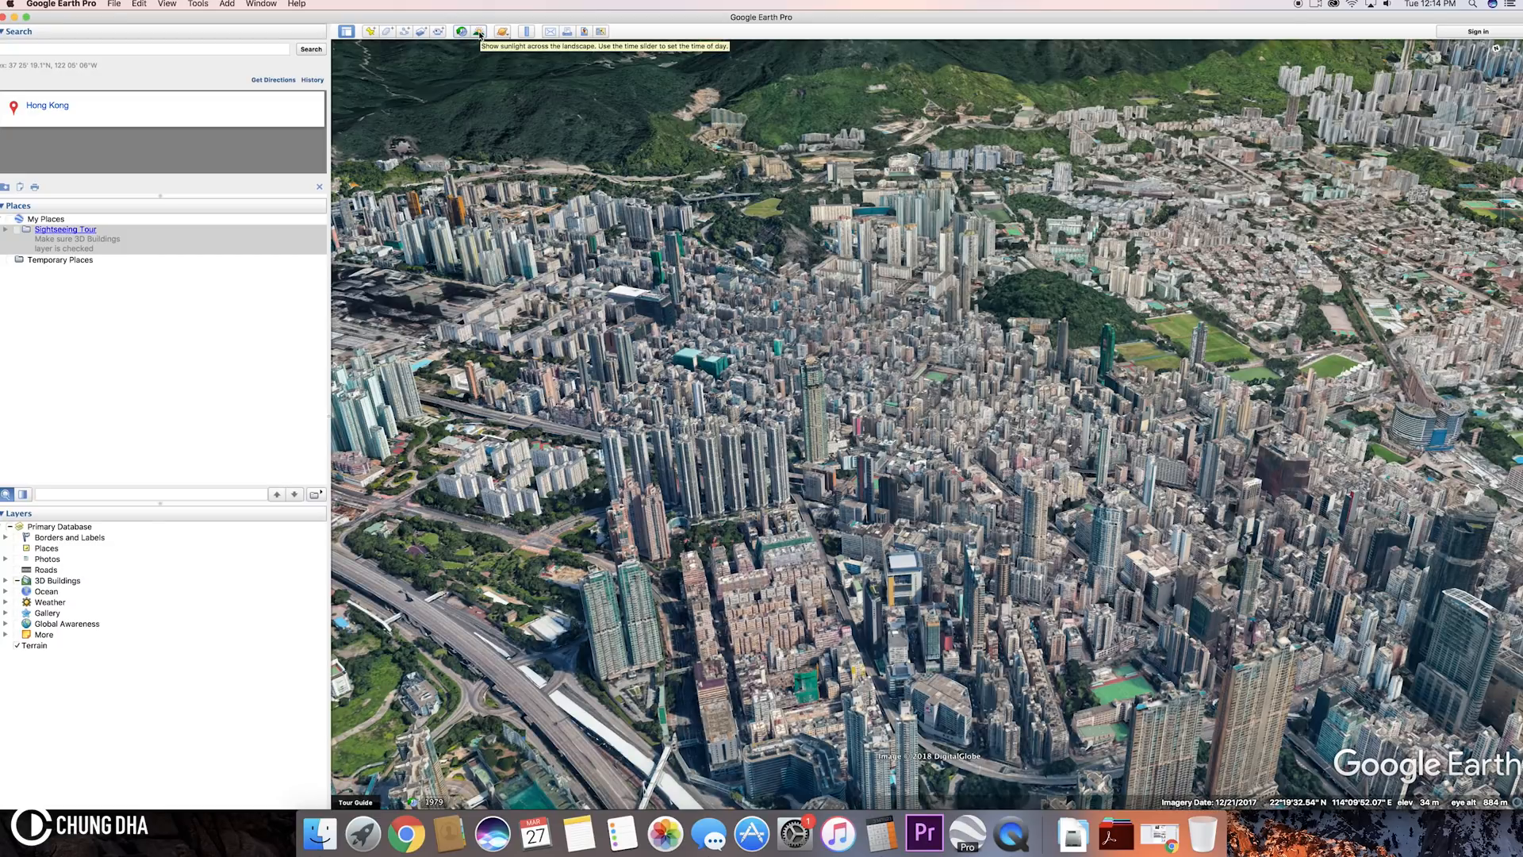
Step: Turn on sunlight shading and adjust the time-of-day lighting over the Hong Kong skyline
left_click(478, 32)
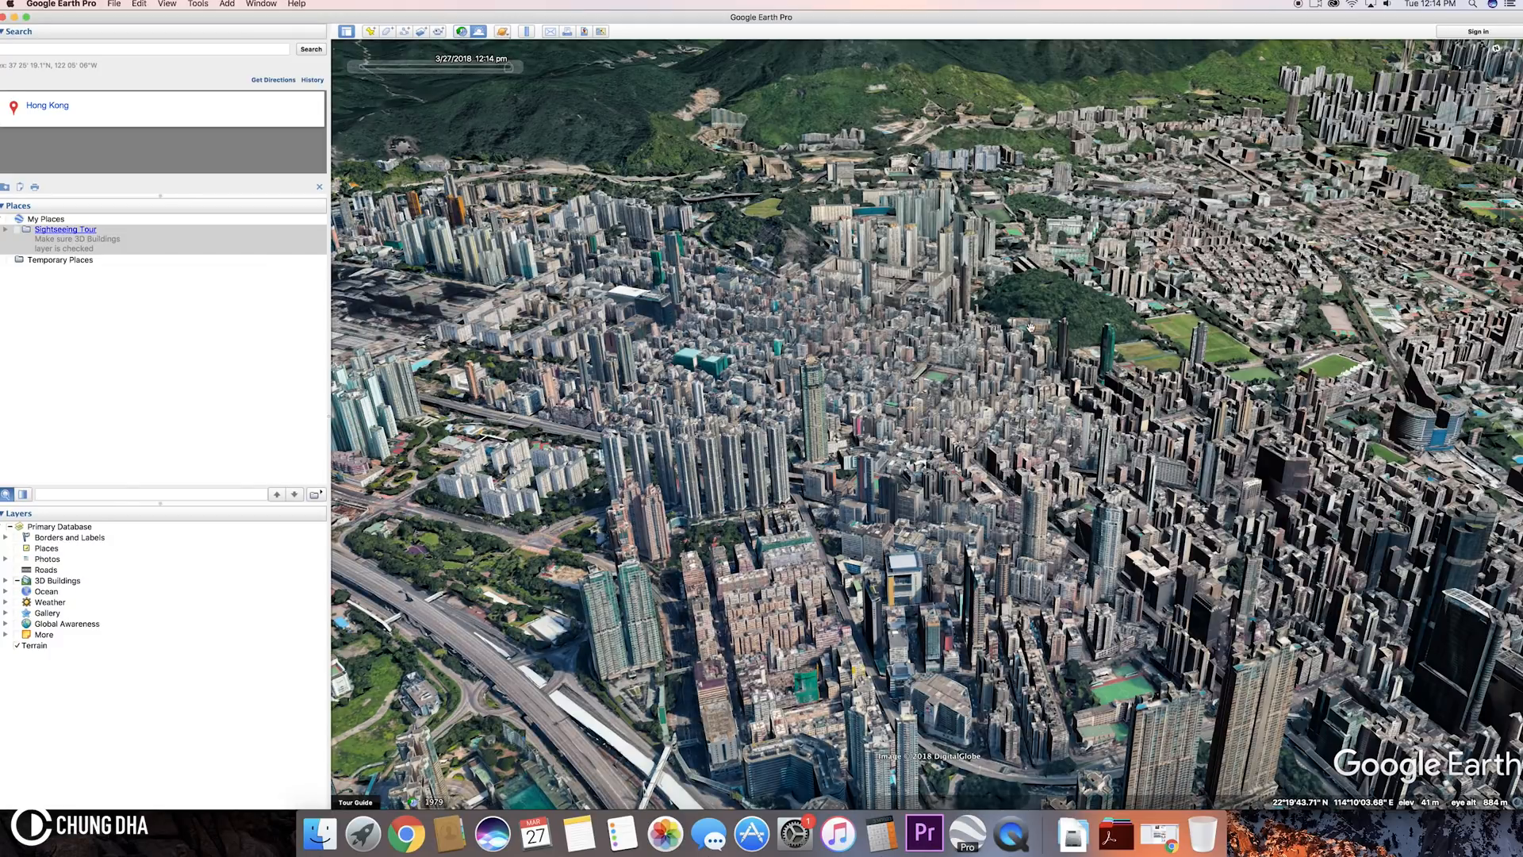
left_click(460, 32)
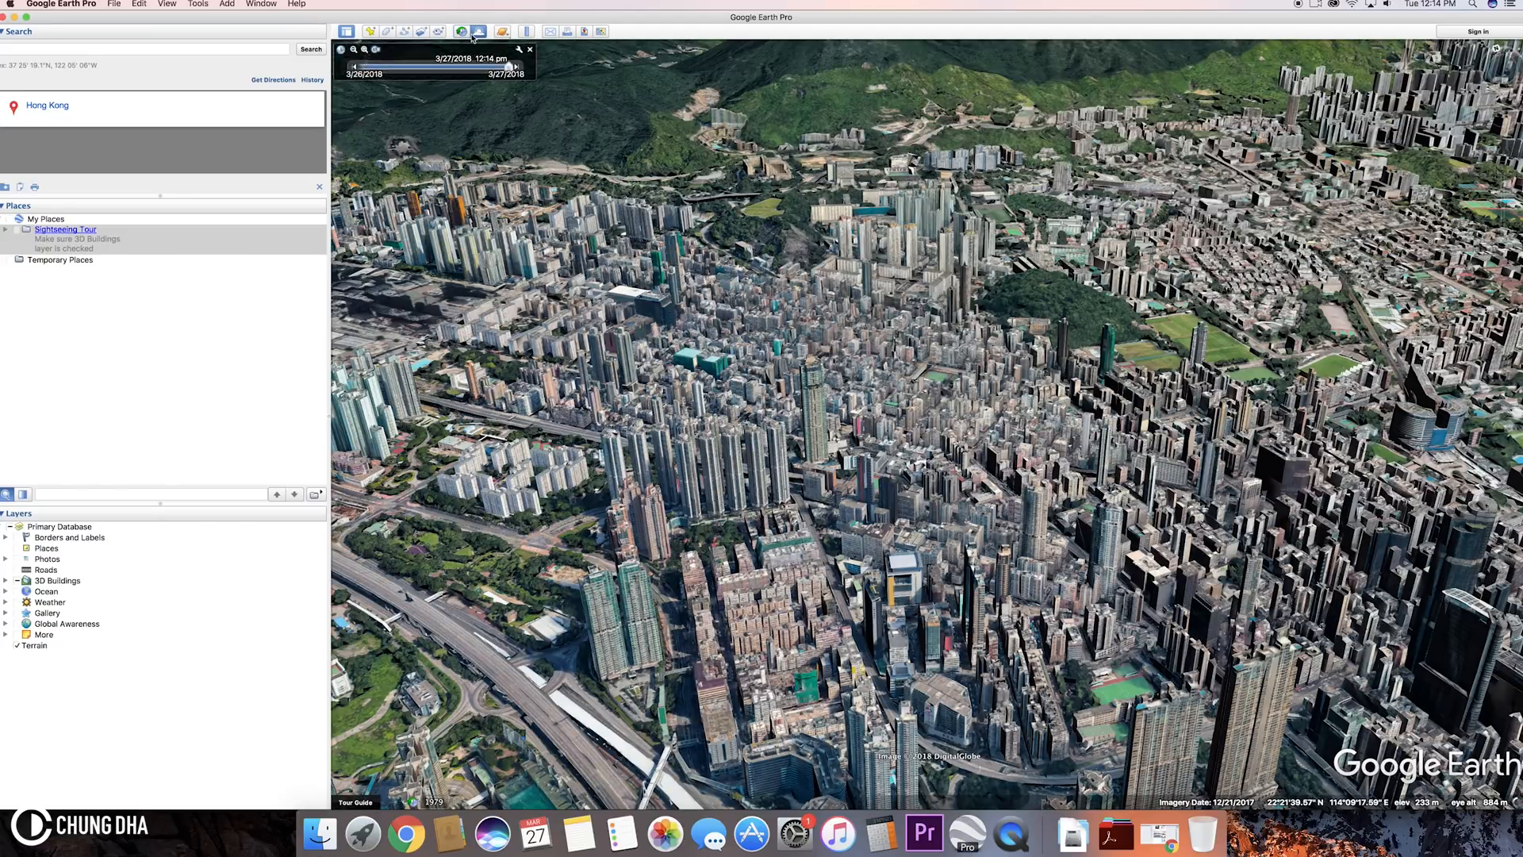
left_click(530, 49)
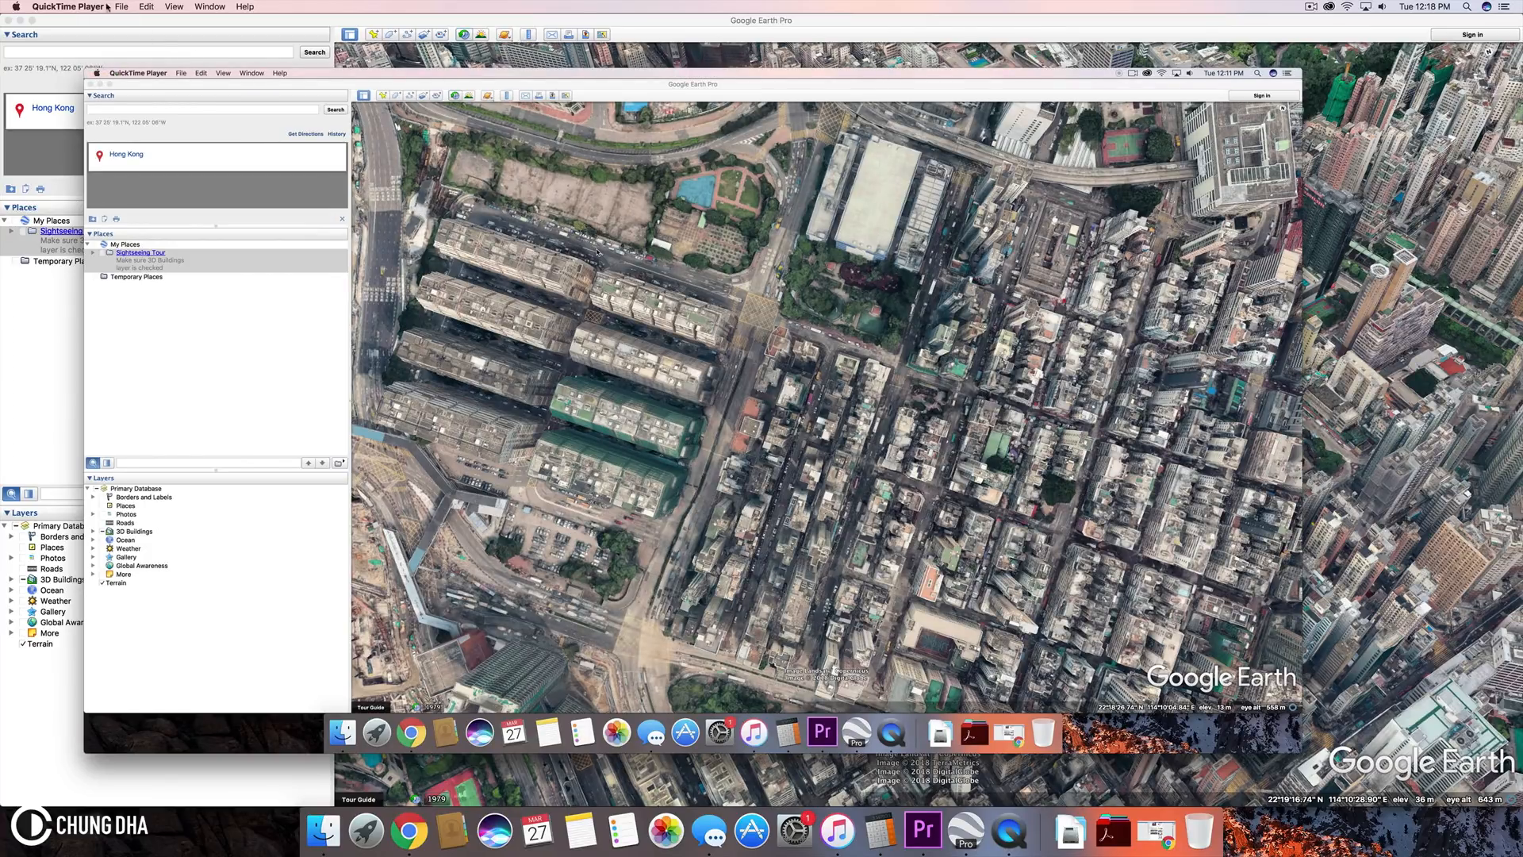
Step: Show QuickTime's export resolutions (1080p, 720p, 480p) for the flyover recording
left_click(120, 6)
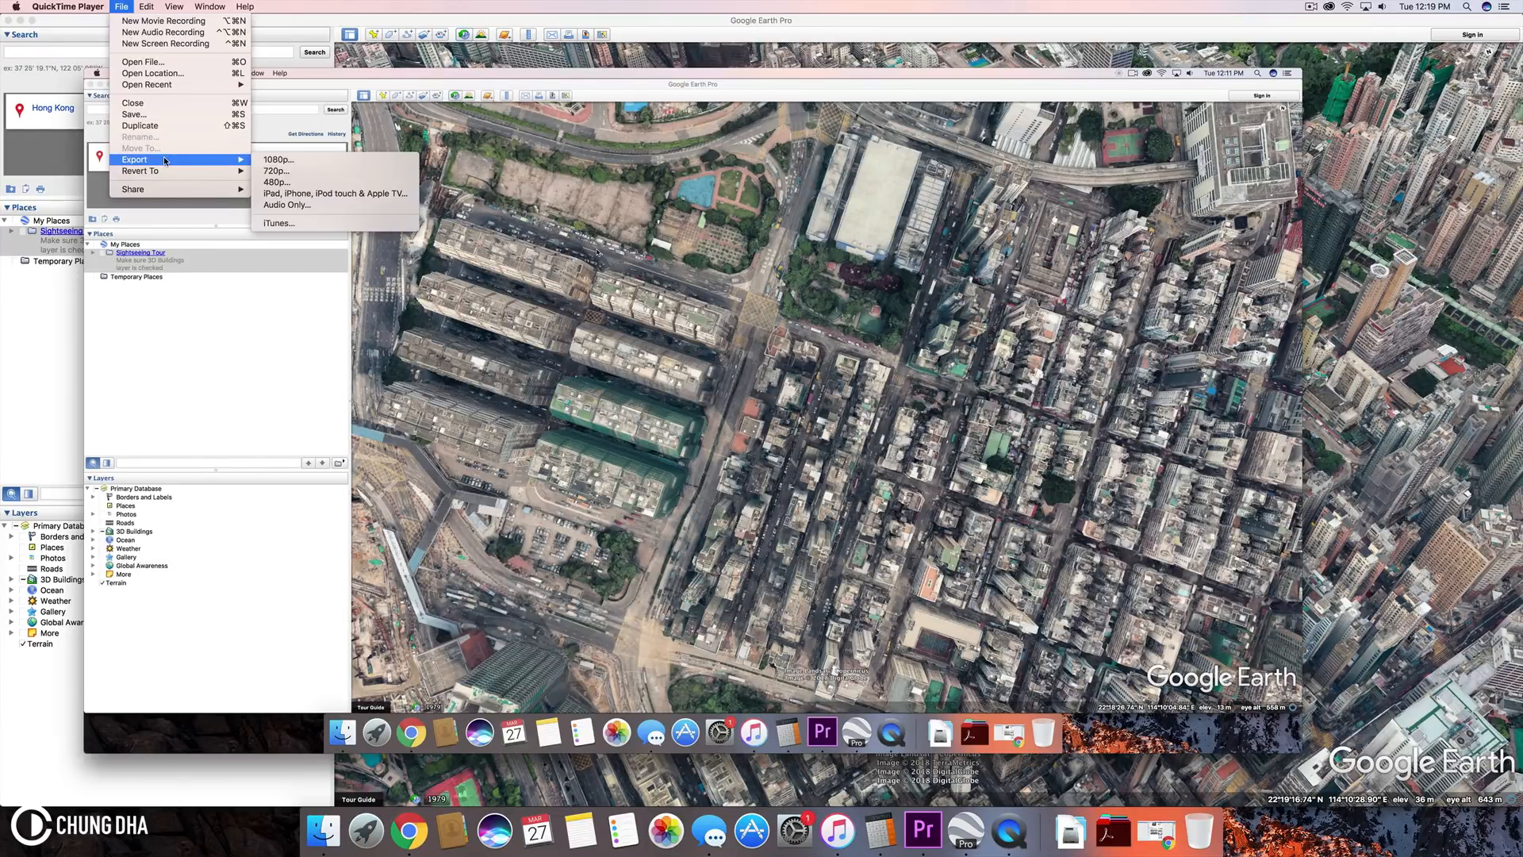
mouse_move(222, 159)
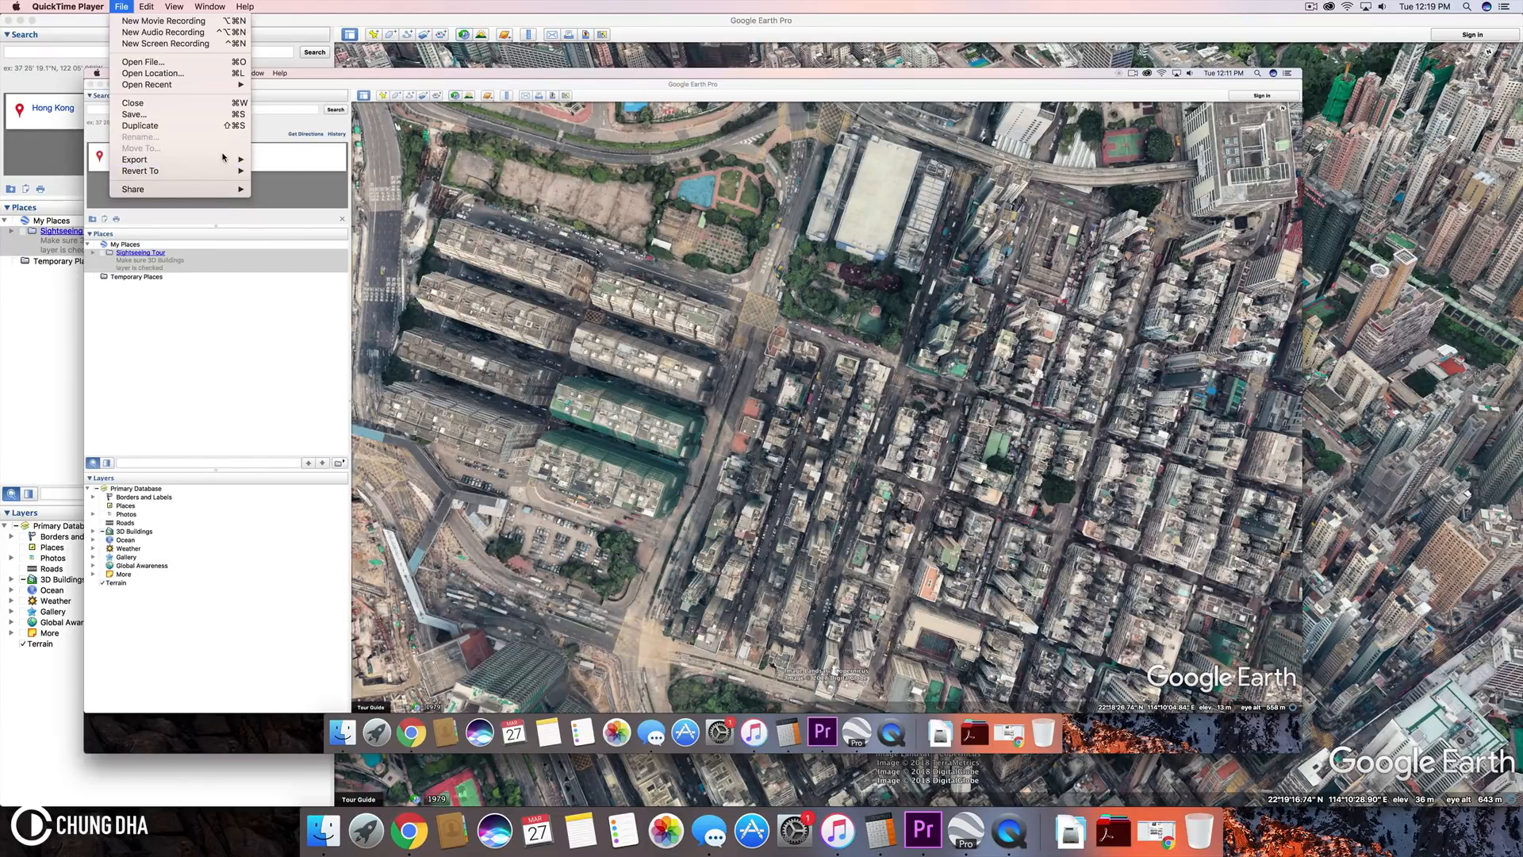
left_click(133, 158)
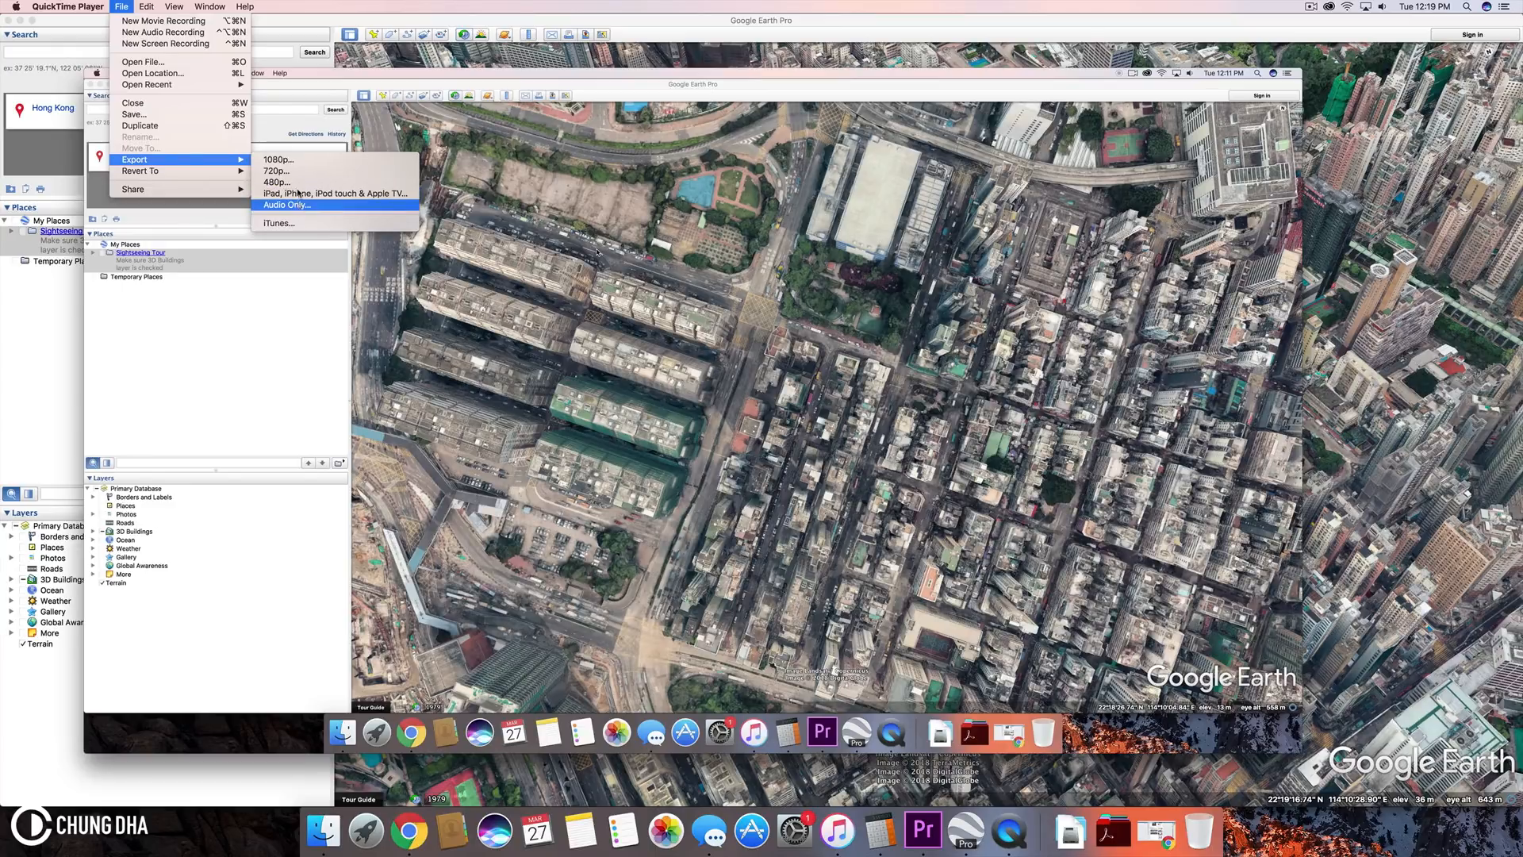
mouse_move(281, 158)
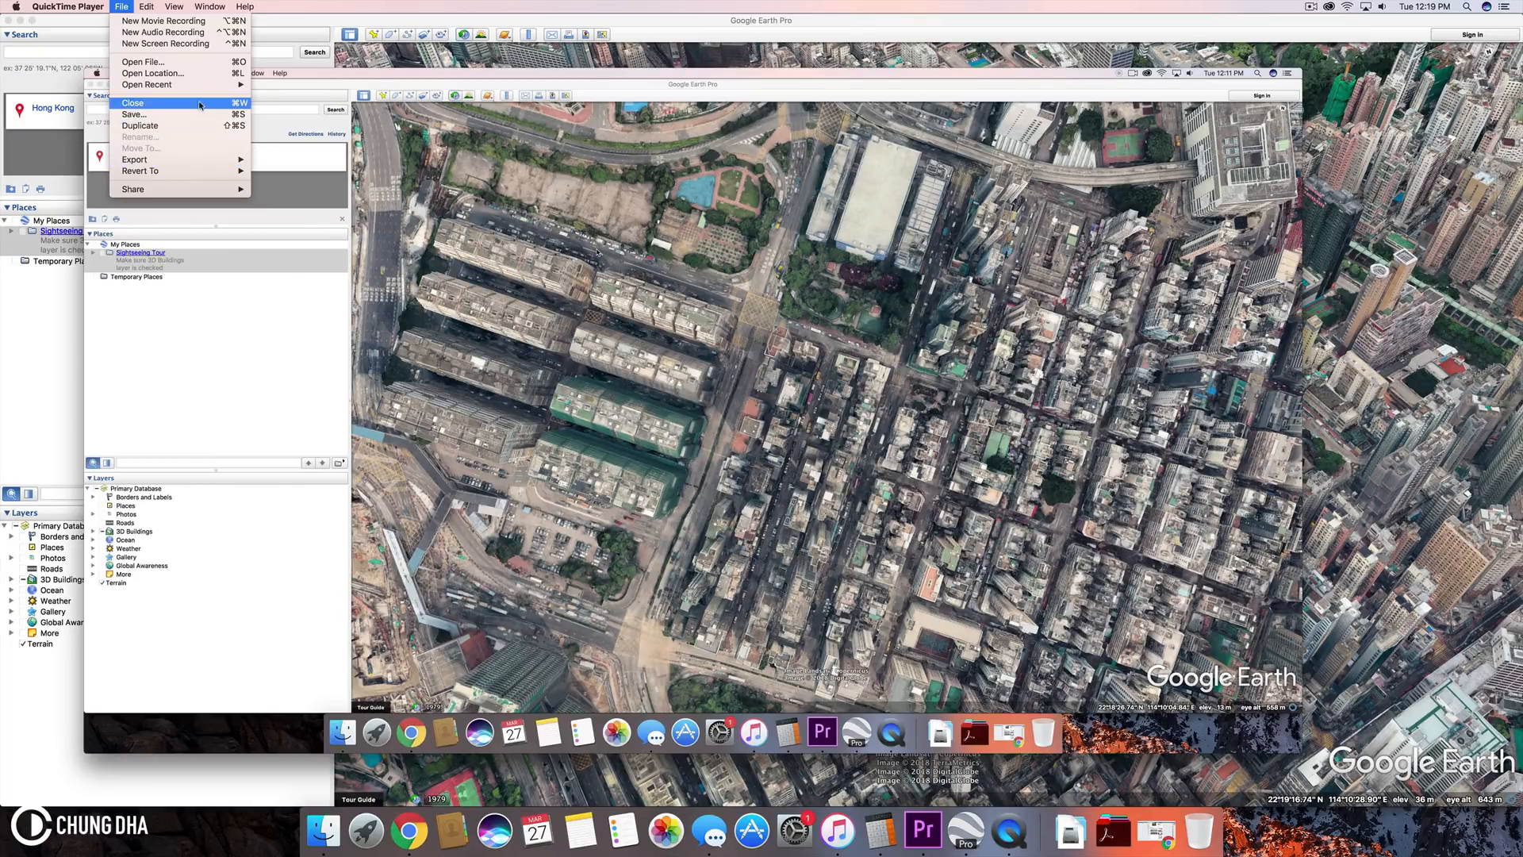
Step: Export the flyover recording at a chosen resolution to the Desktop
left_click(133, 114)
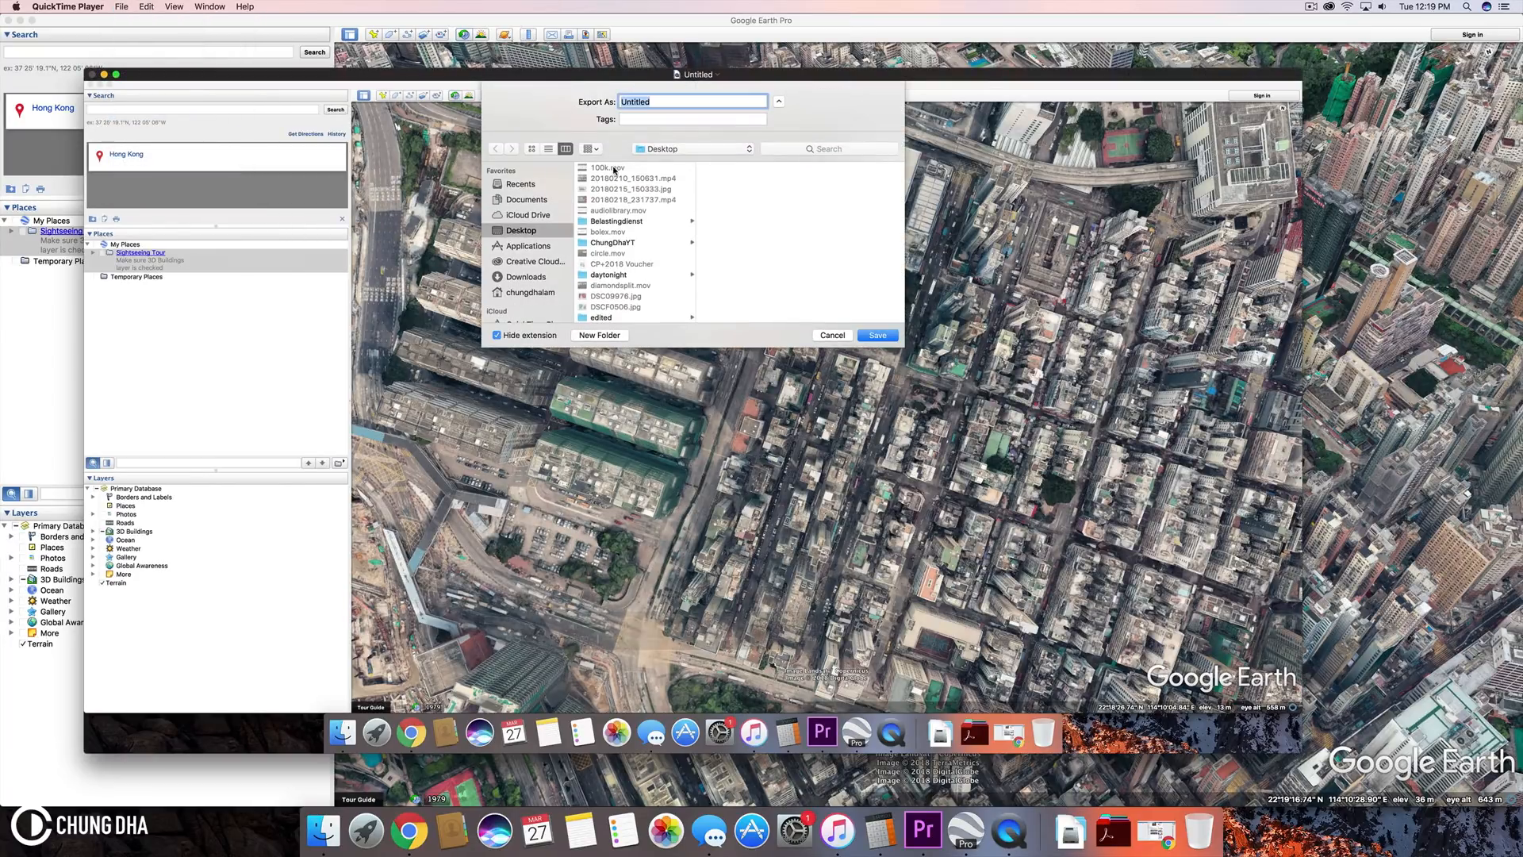
mouse_move(770, 173)
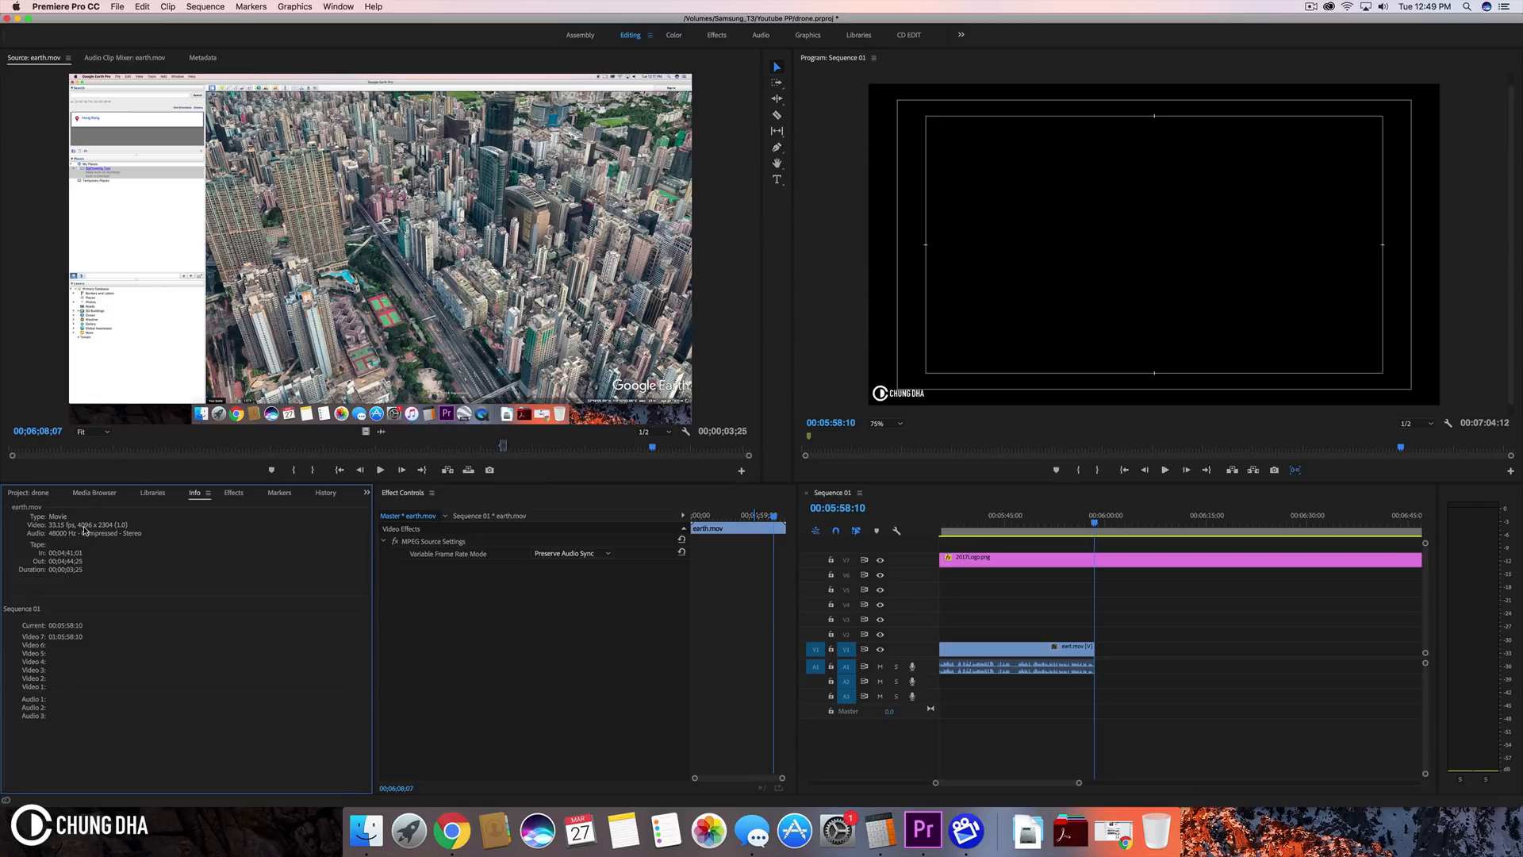
mouse_move(112, 470)
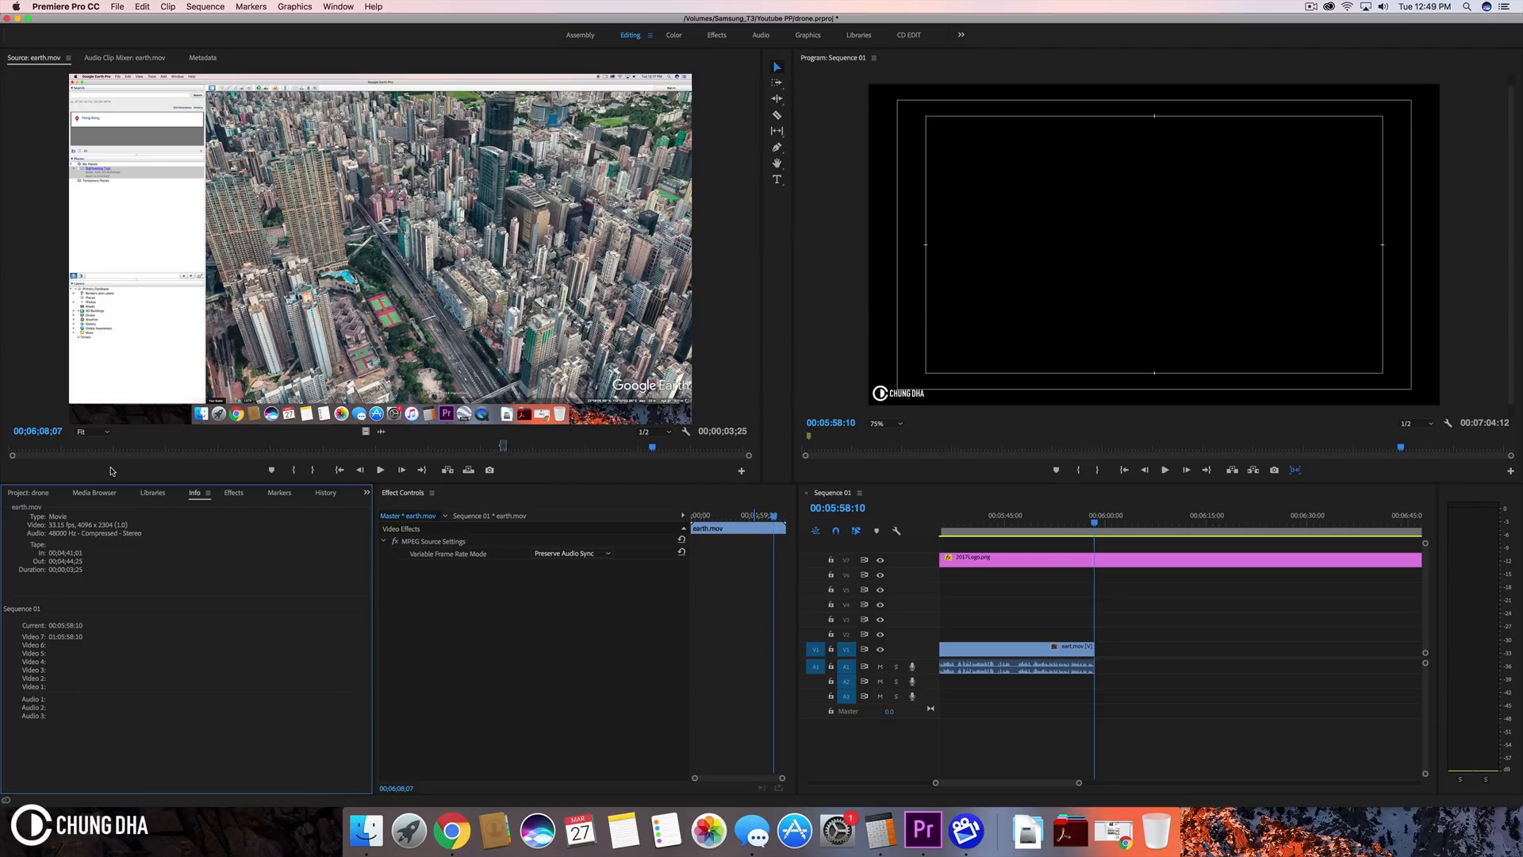
mouse_move(312, 574)
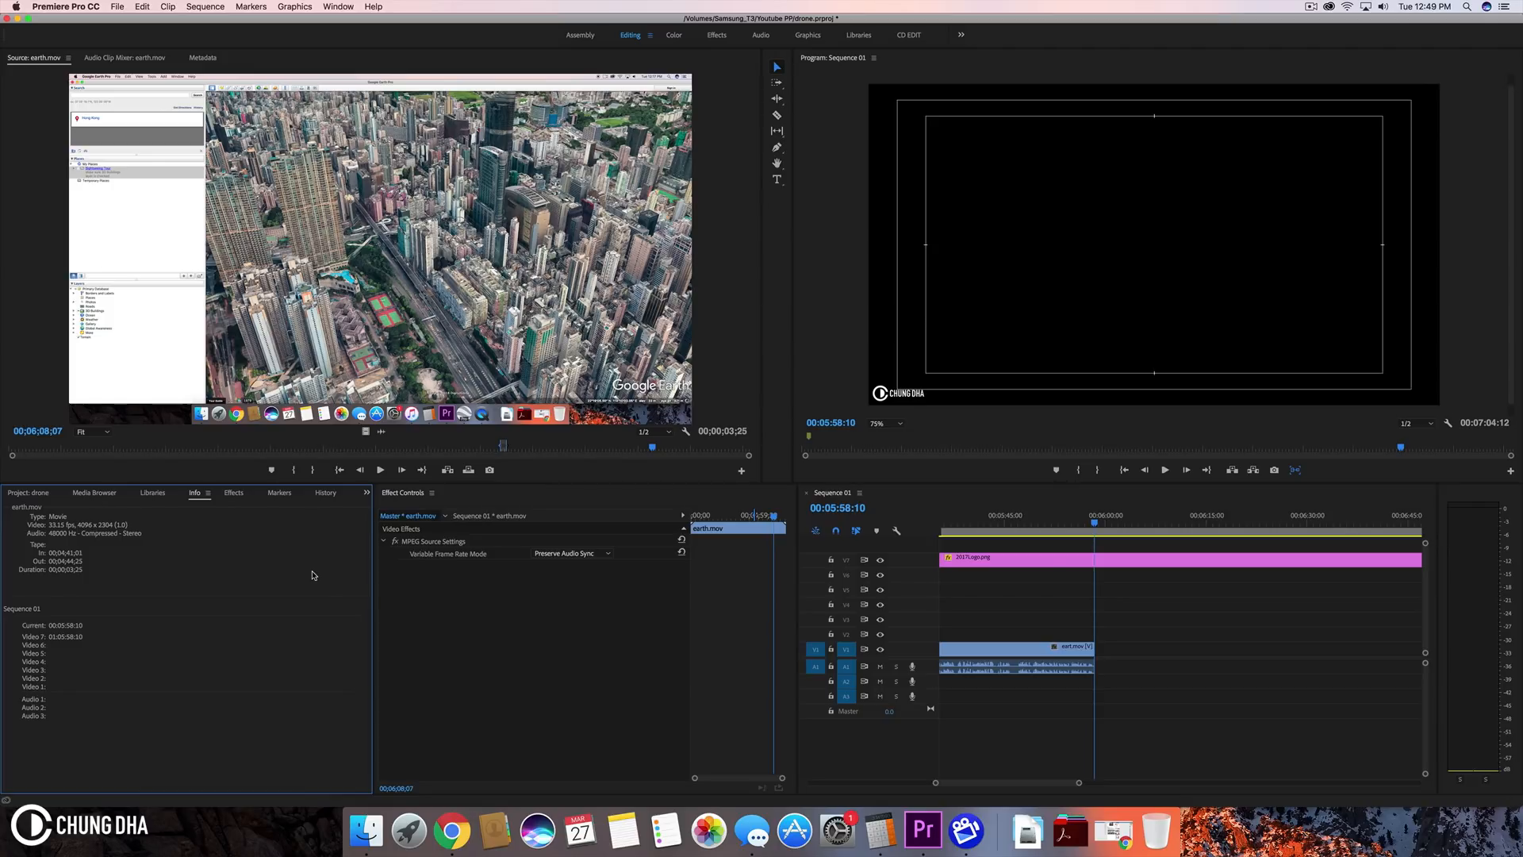
mouse_move(443, 426)
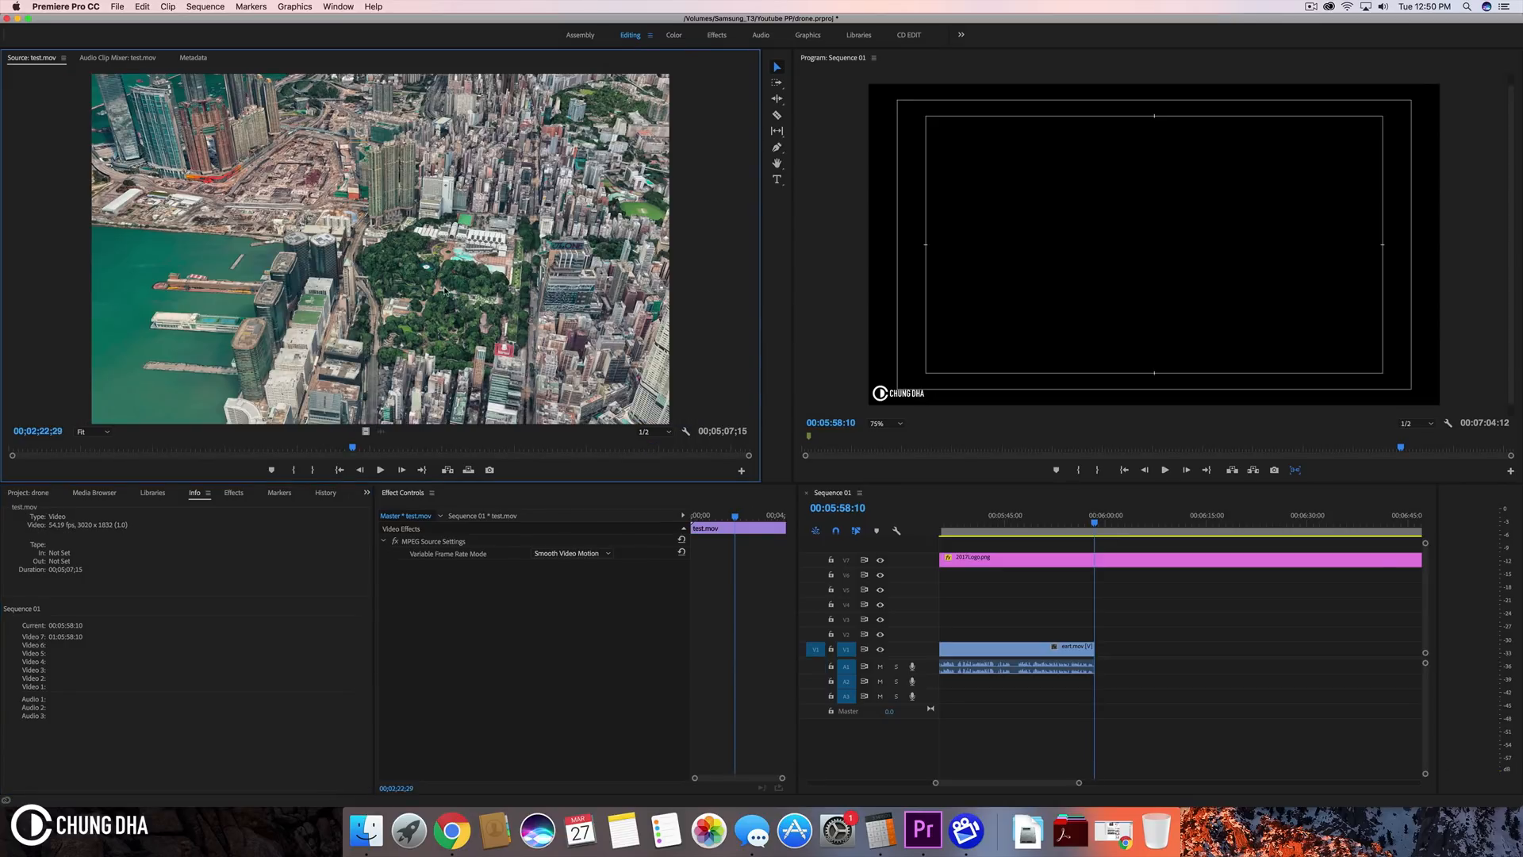
mouse_move(297, 291)
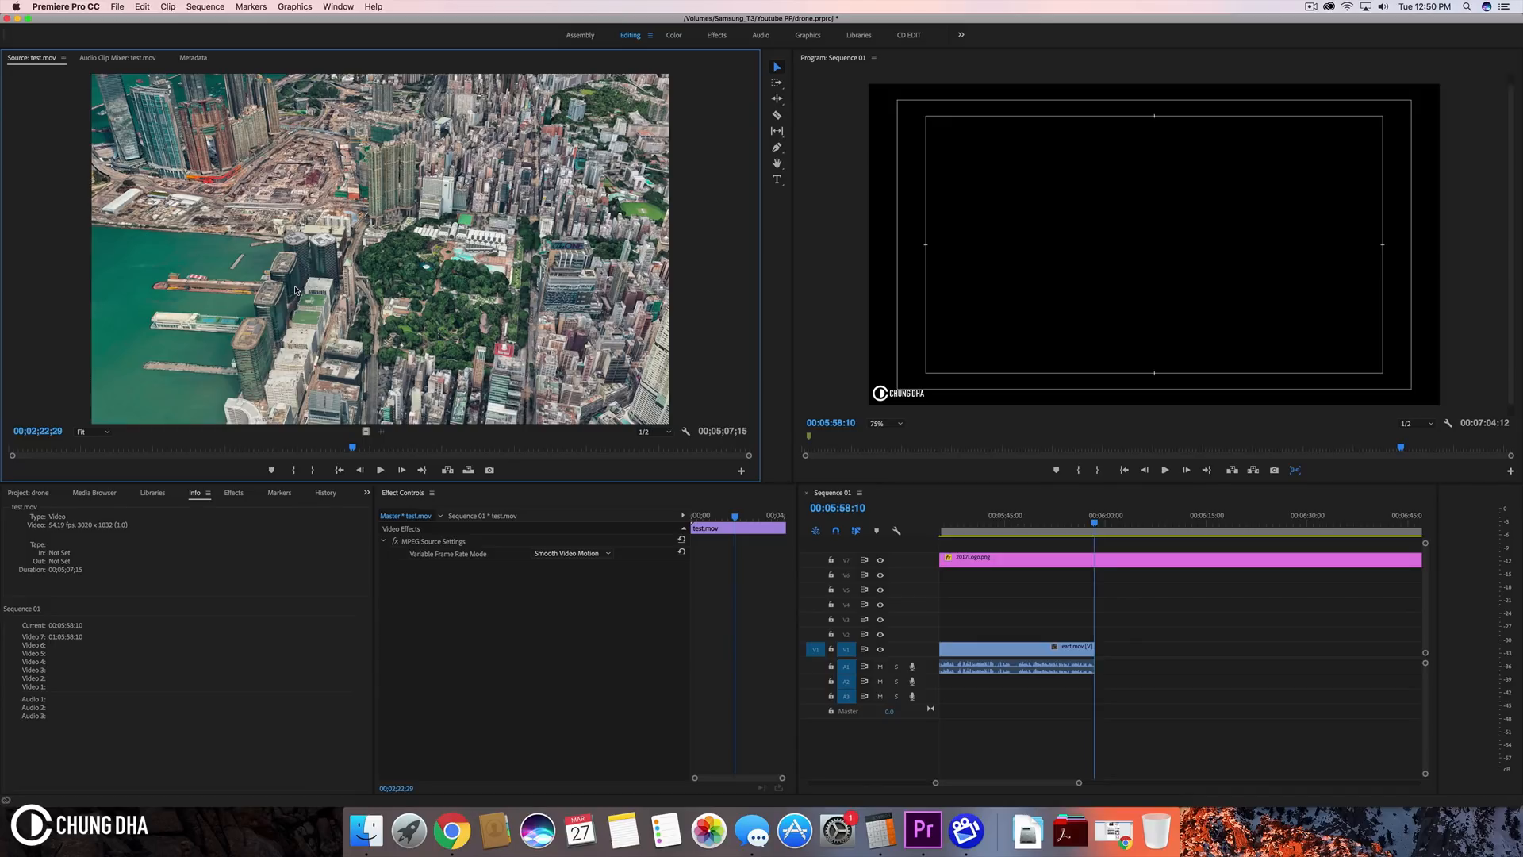
mouse_move(59, 530)
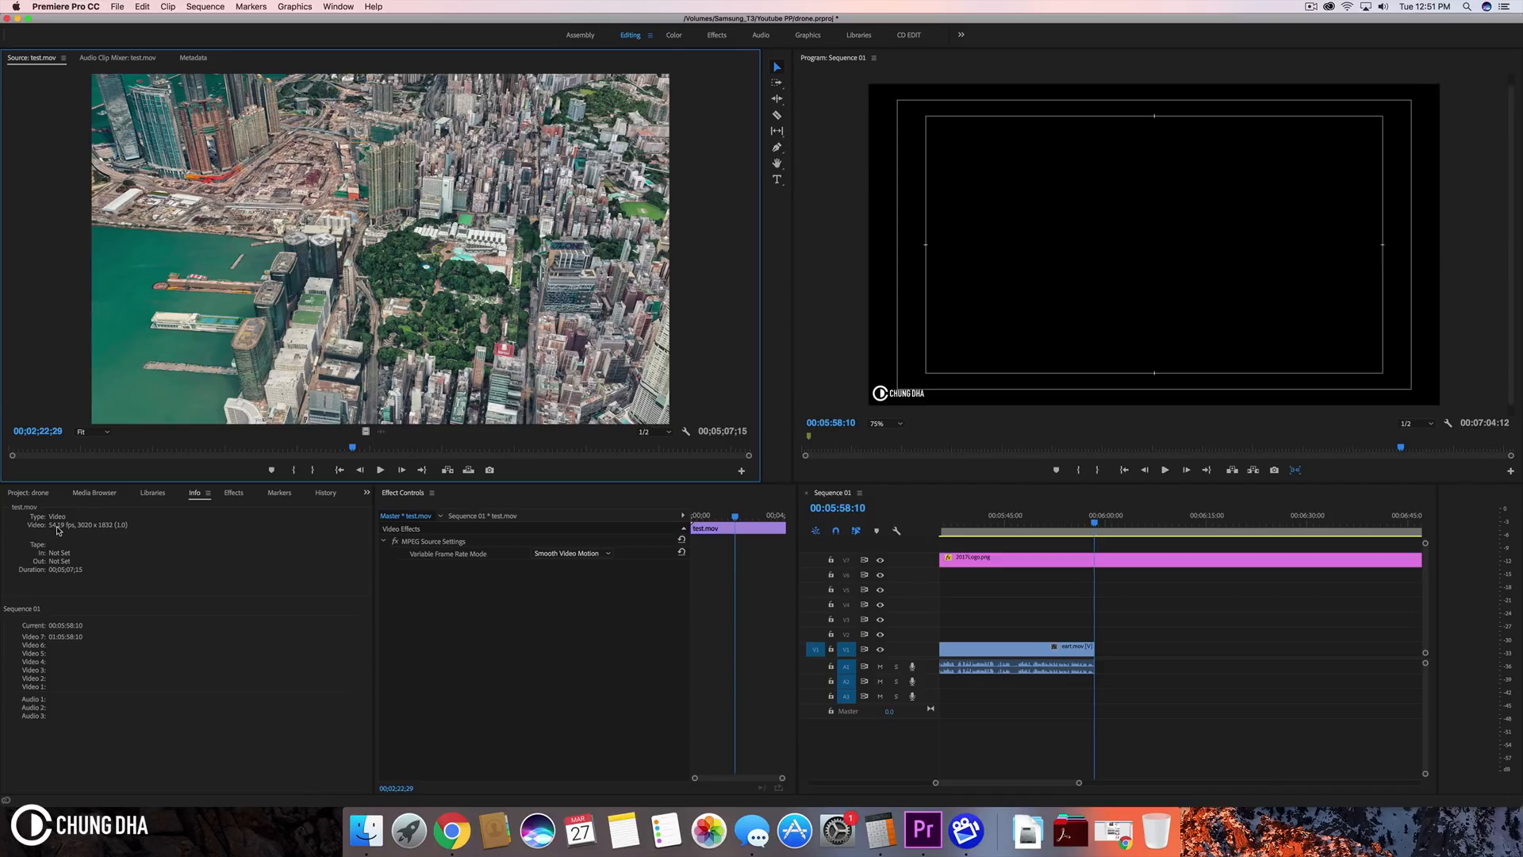
mouse_move(98, 534)
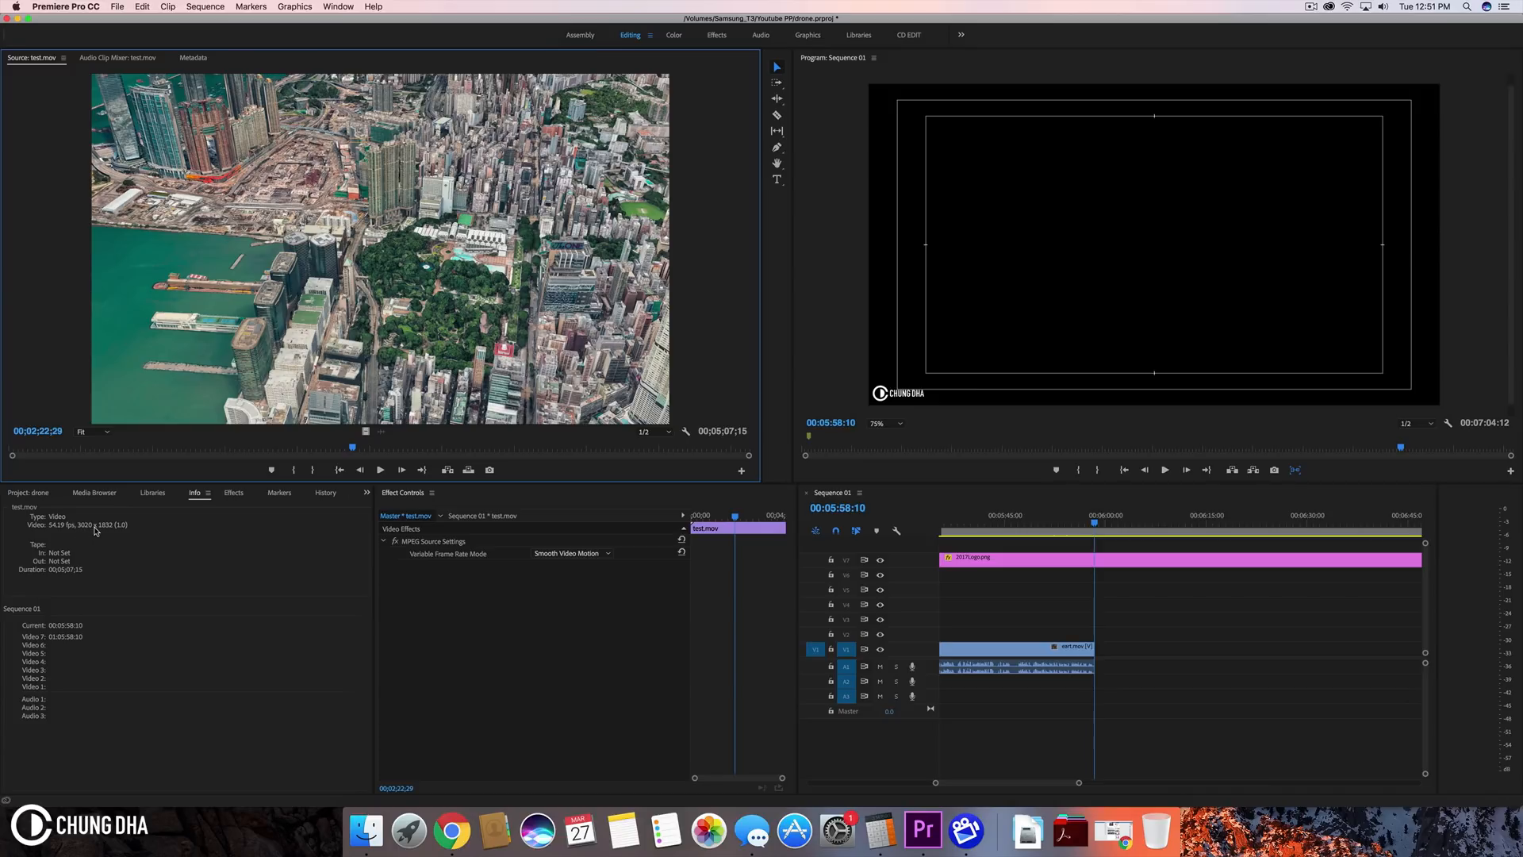
mouse_move(383, 472)
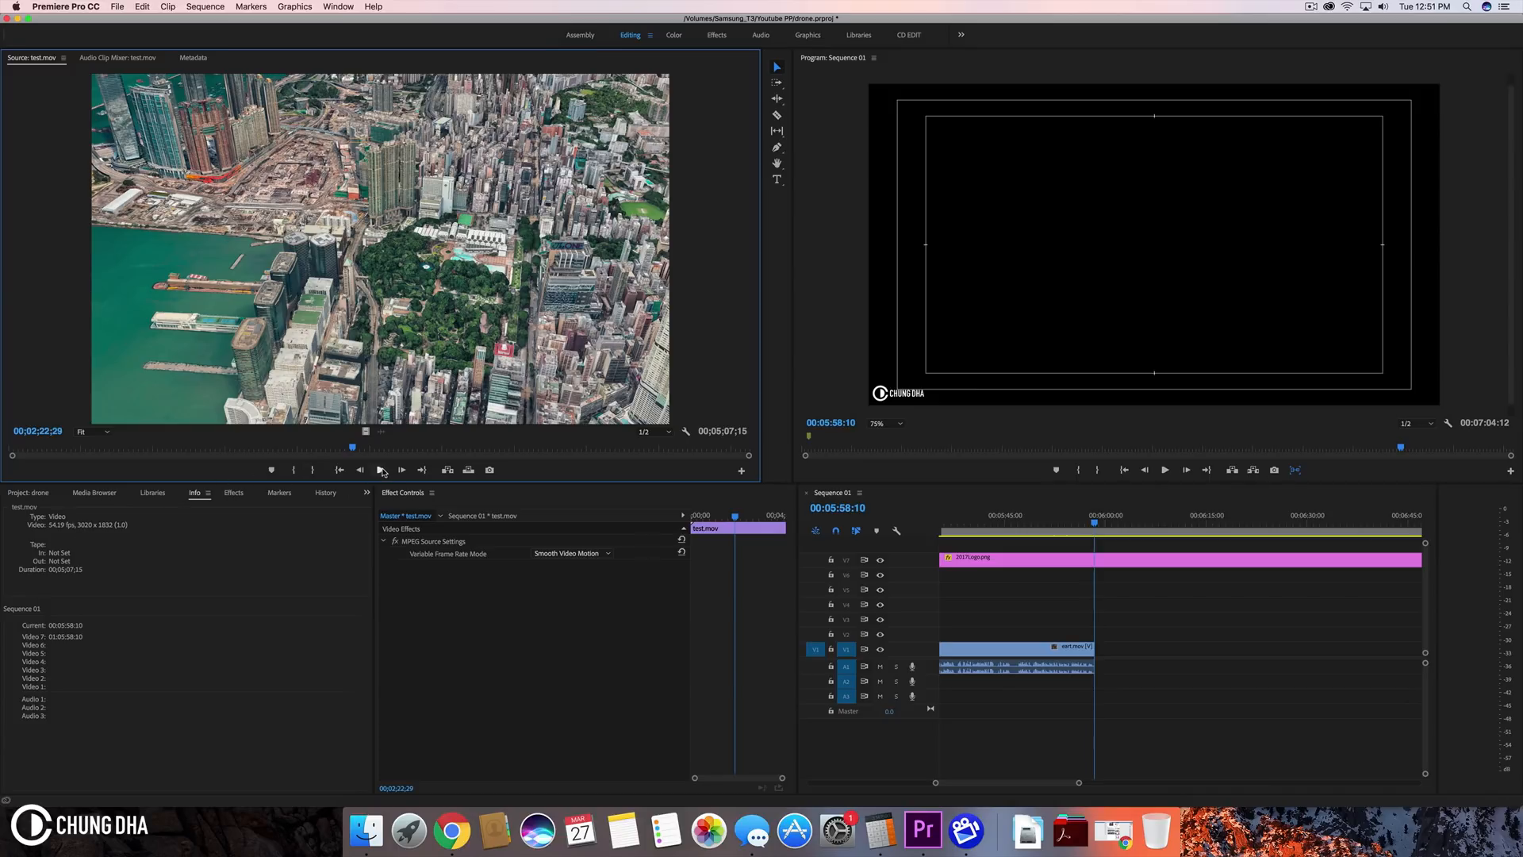
Step: Play back the test.mov Hong Kong flyover clip in Premiere Pro's Source monitor
left_click(382, 470)
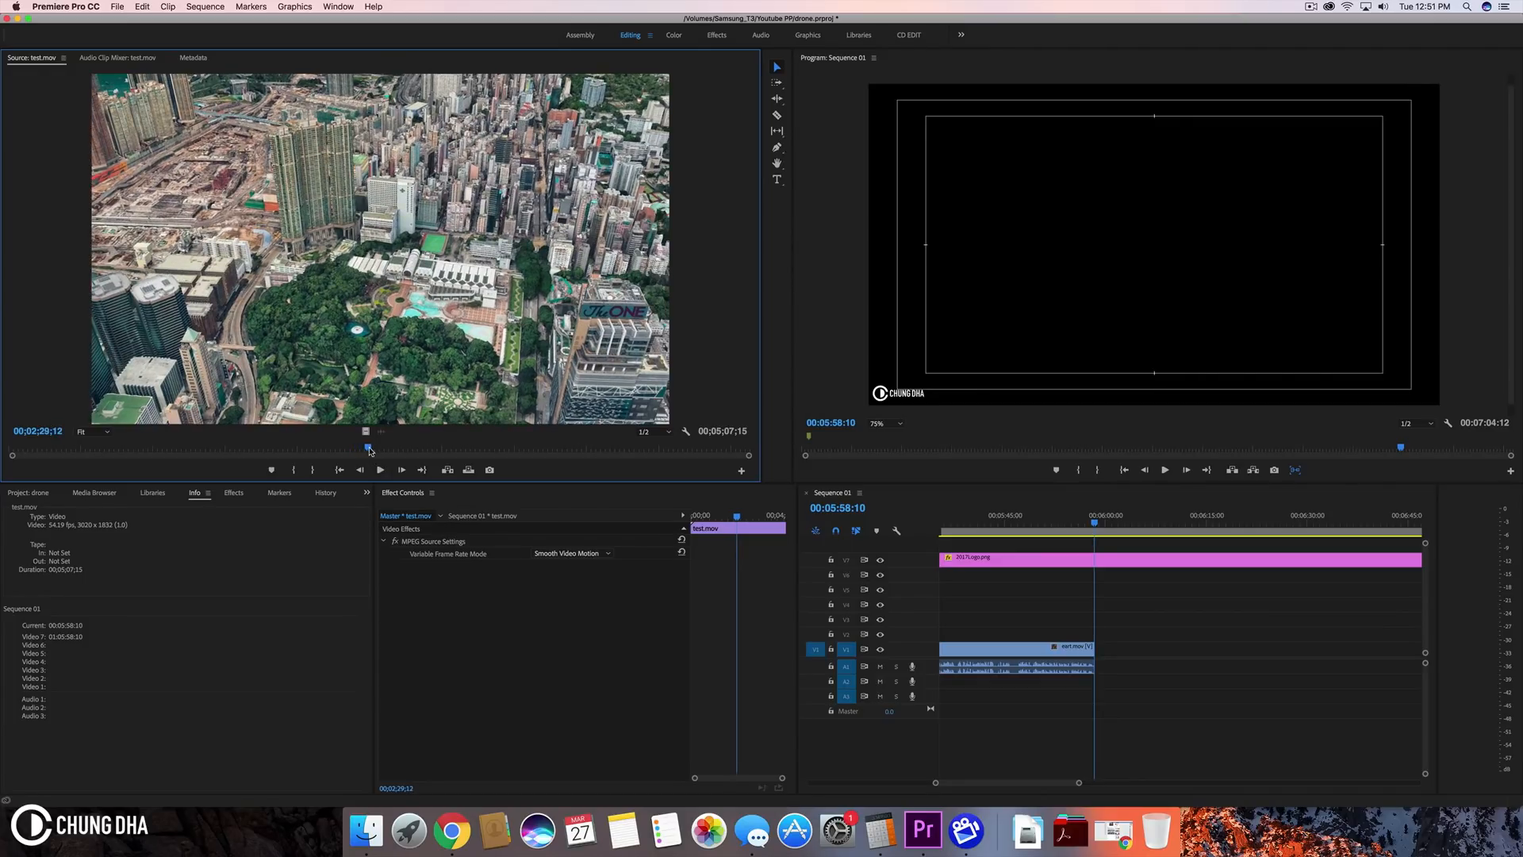
left_click(379, 469)
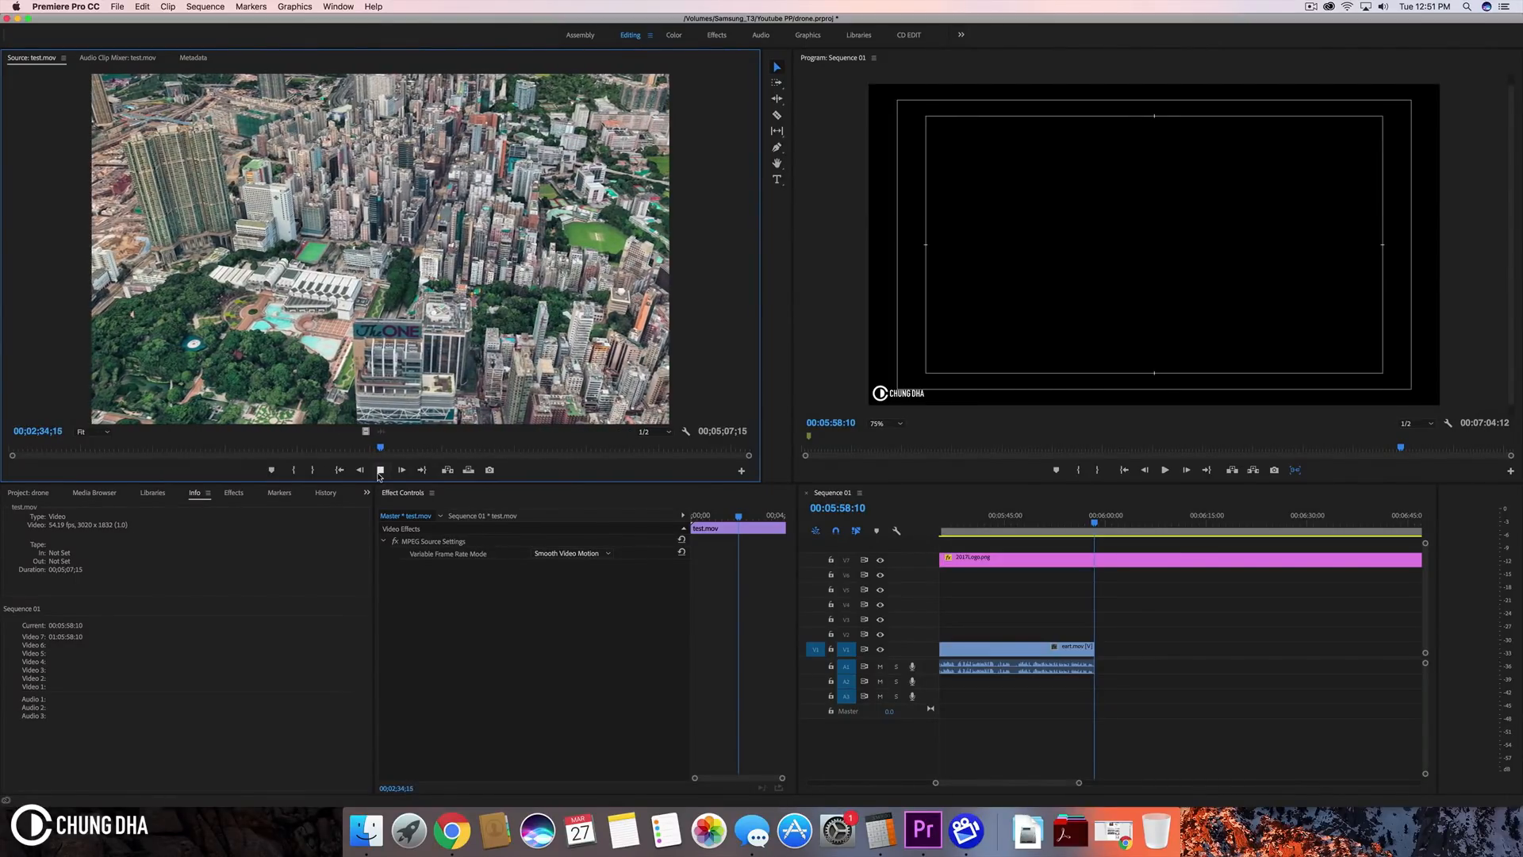
left_click(400, 470)
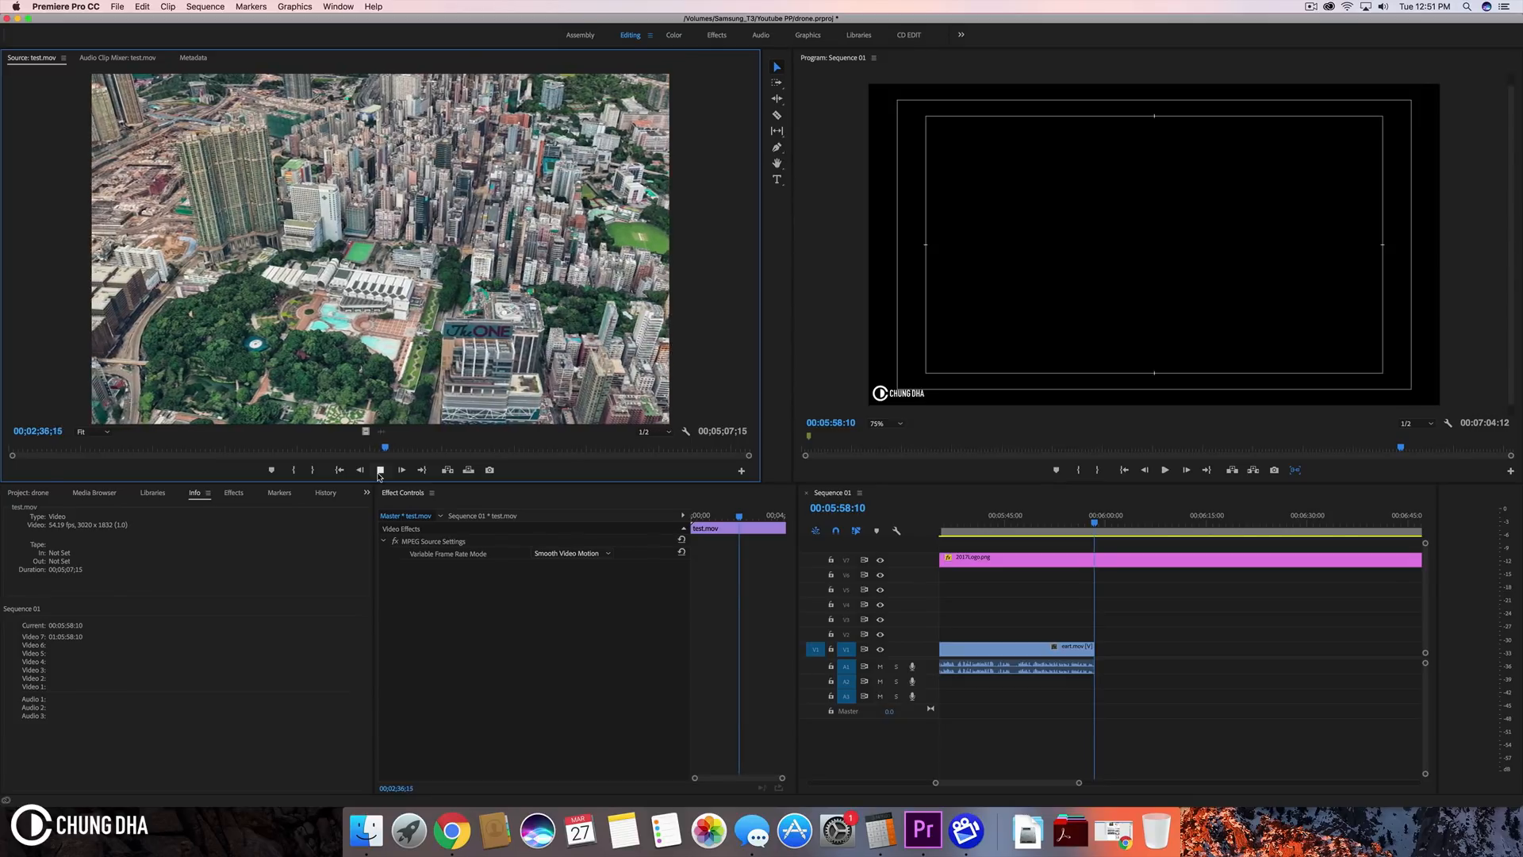